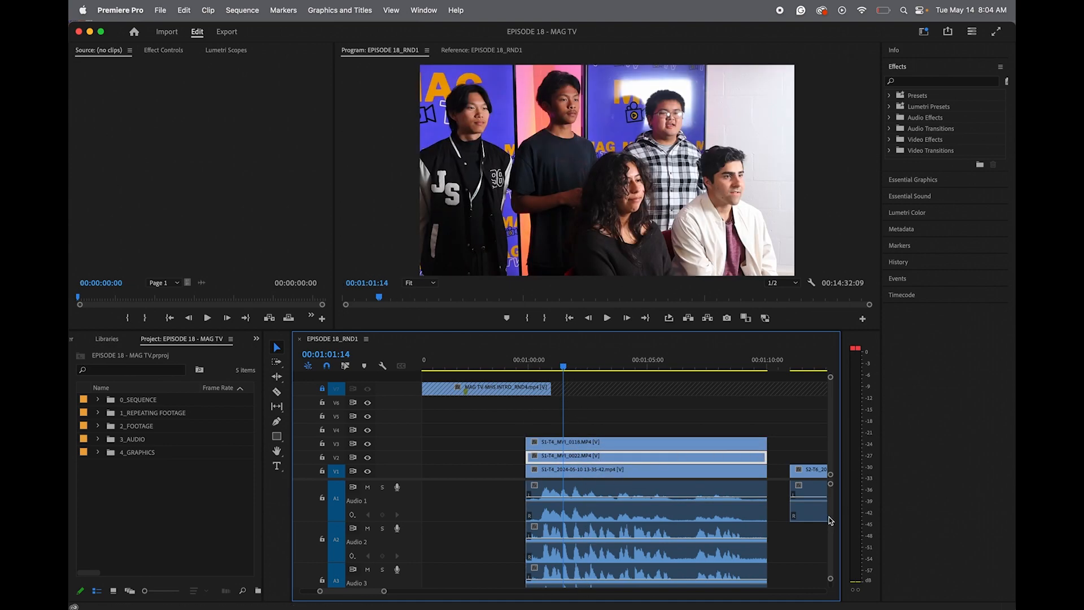
mouse_move(715, 535)
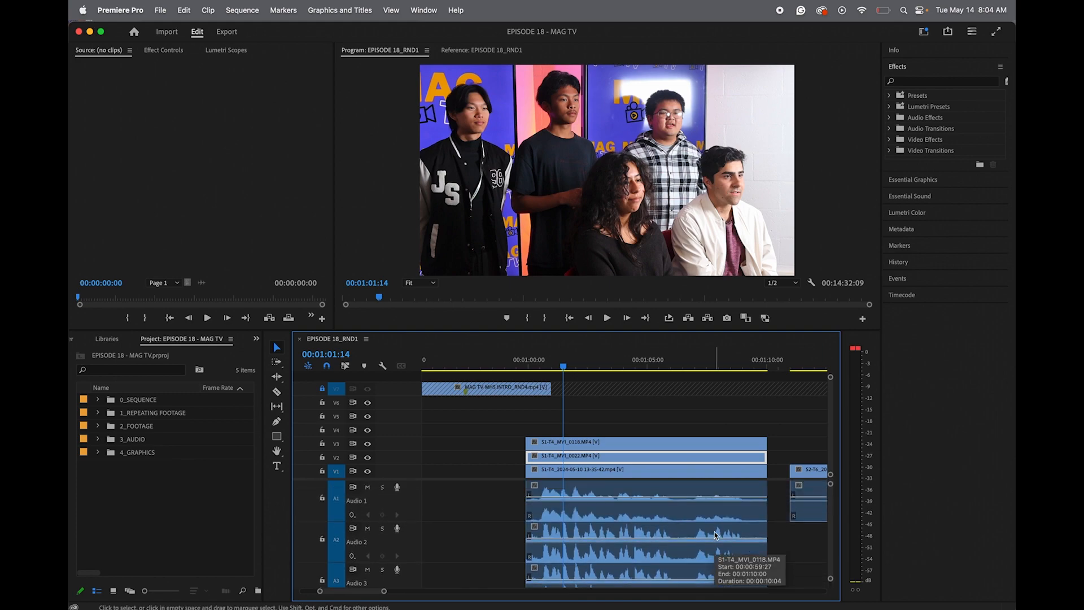
mouse_move(681, 504)
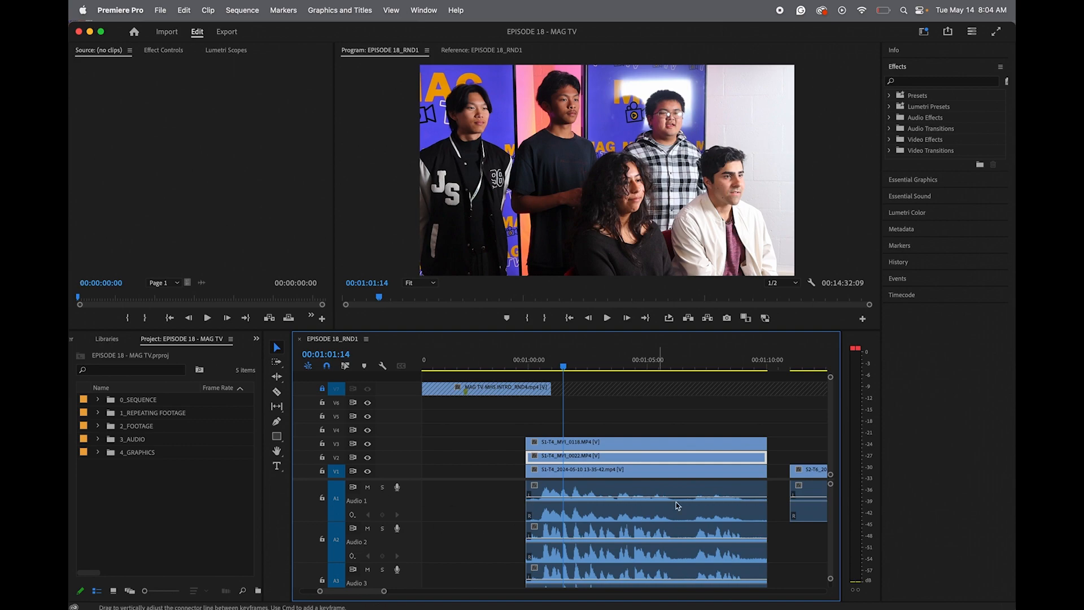
mouse_move(383, 487)
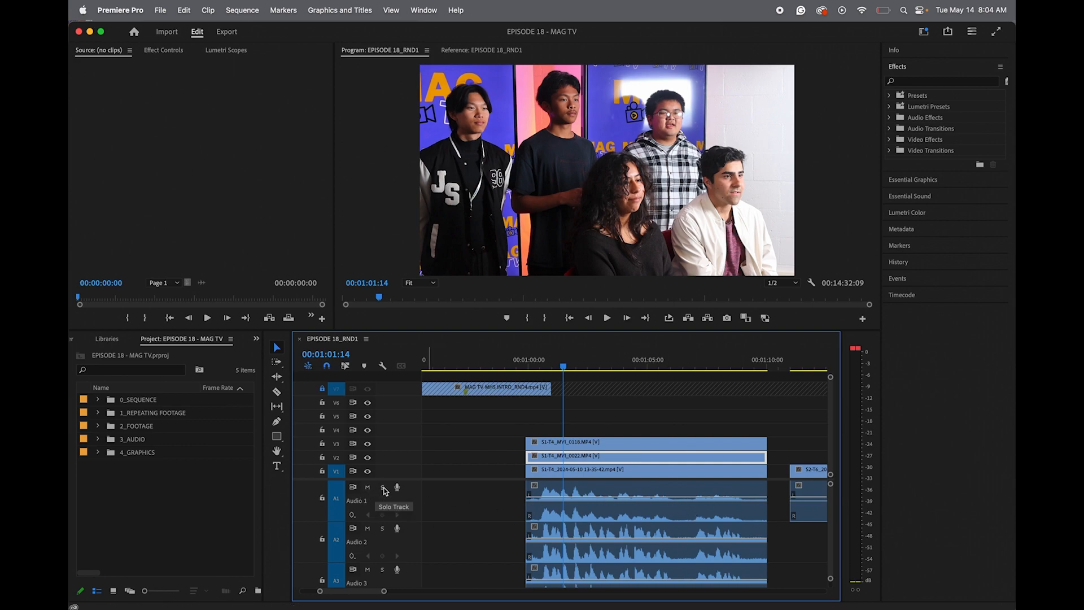
Solo the Audio 2 dialogue track and select its clip so only that microphone plays
left_click(381, 487)
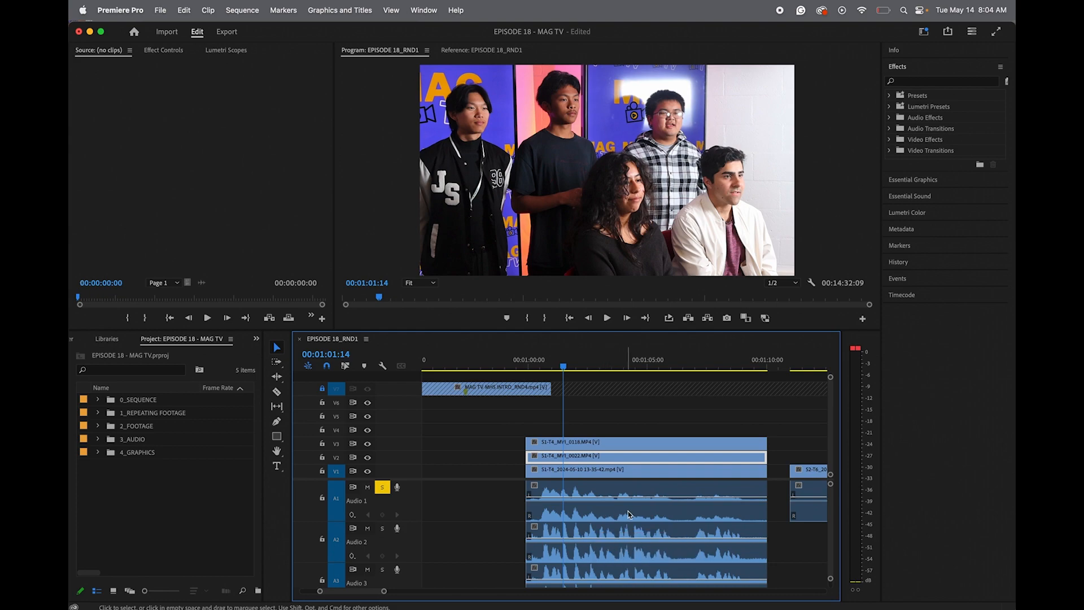
left_click(646, 501)
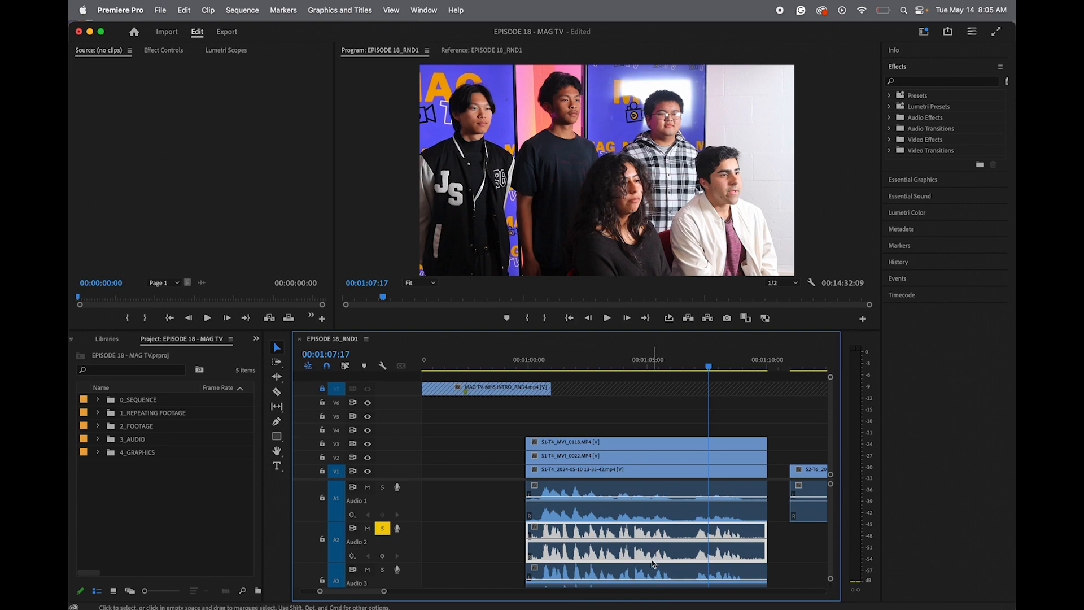
mouse_move(624, 555)
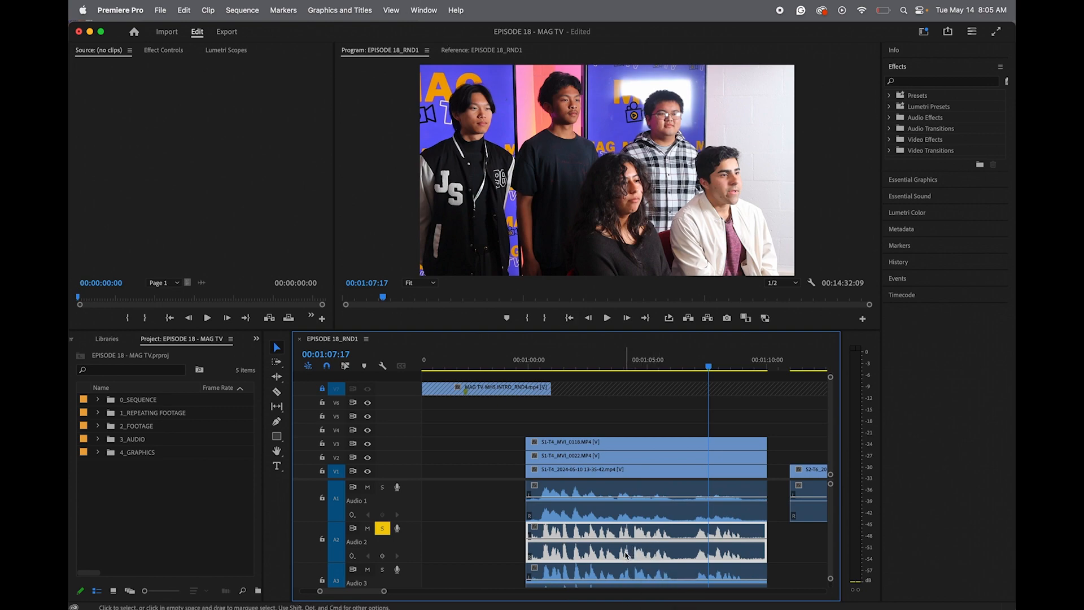
mouse_move(544, 434)
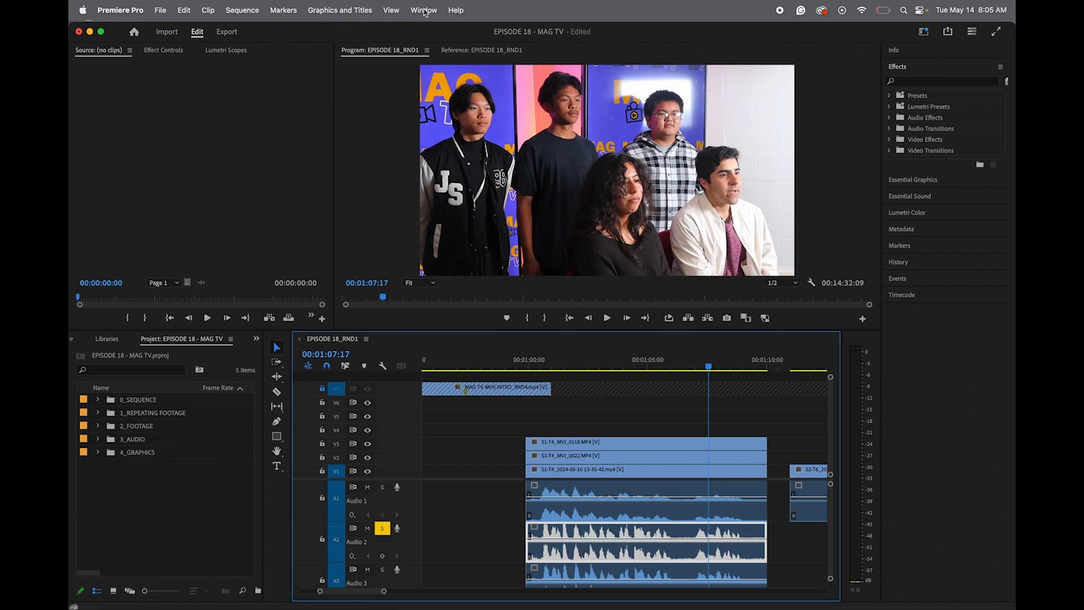
Switch to the Audio workspace so the Essential Sound panel is showing
left_click(423, 10)
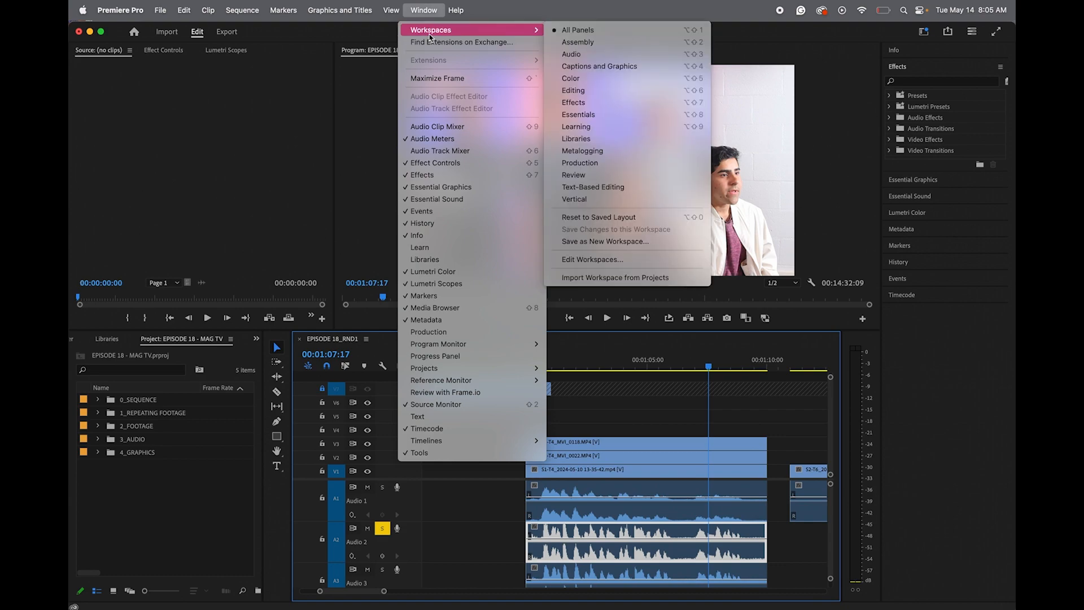
mouse_move(599, 65)
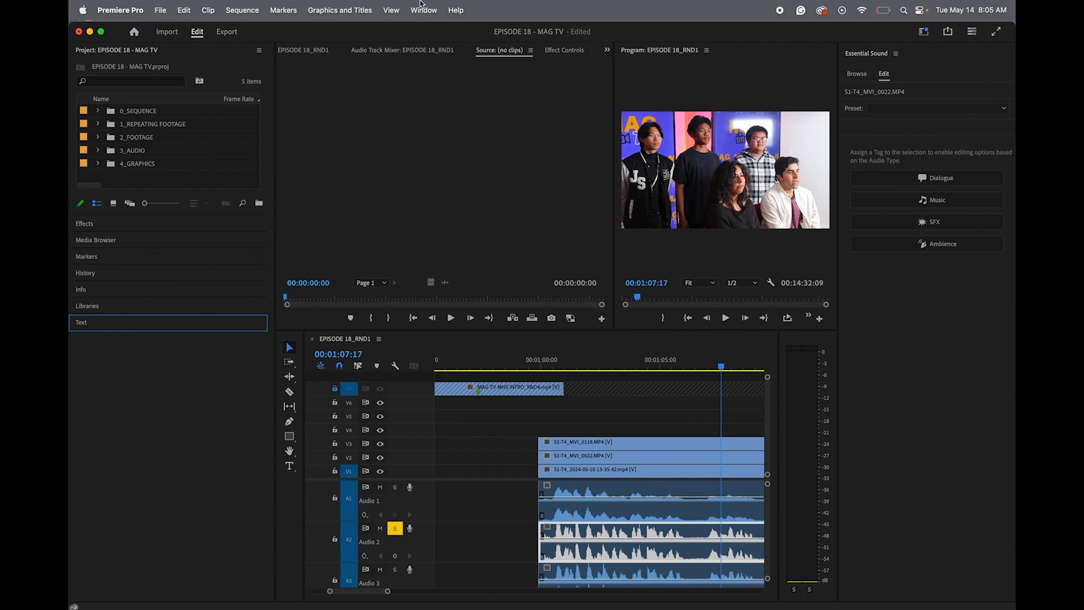
left_click(423, 10)
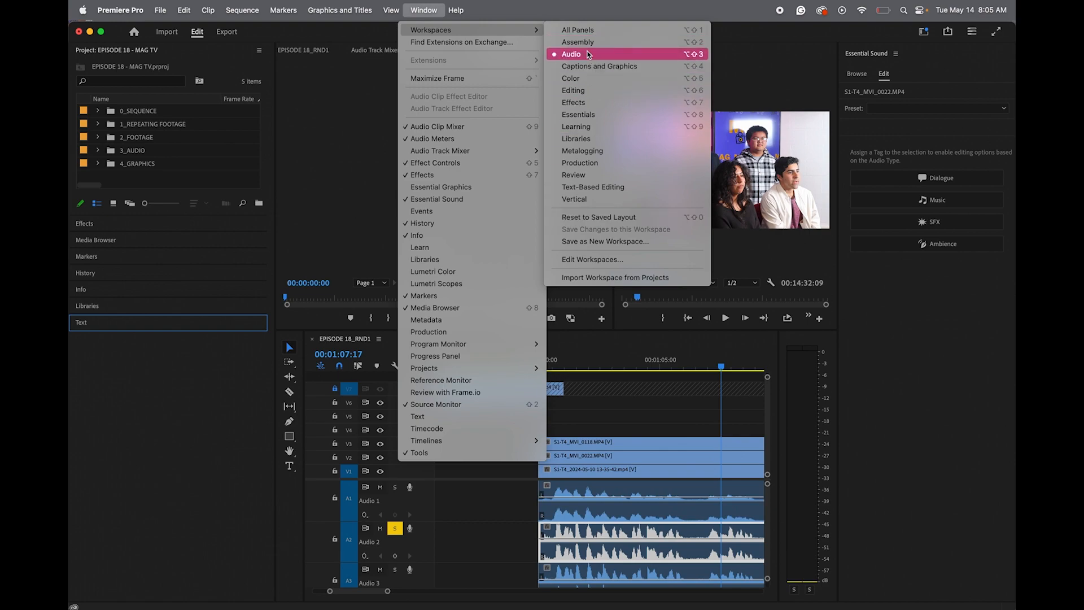
left_click(571, 54)
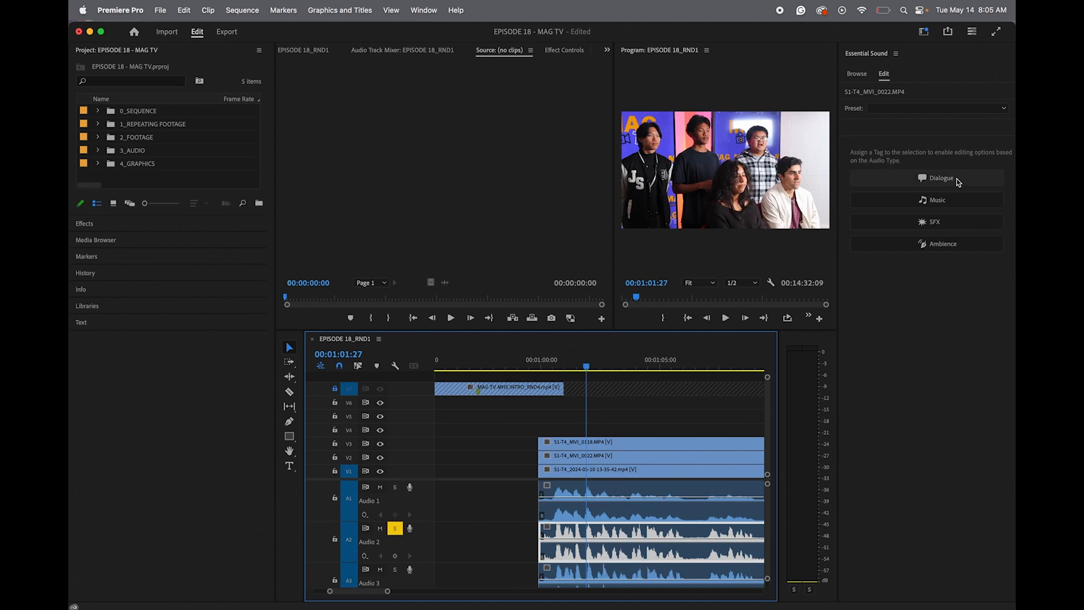
Tag the Audio 2 clip as Dialogue and enable Reduce Noise at about 8.3
left_click(940, 177)
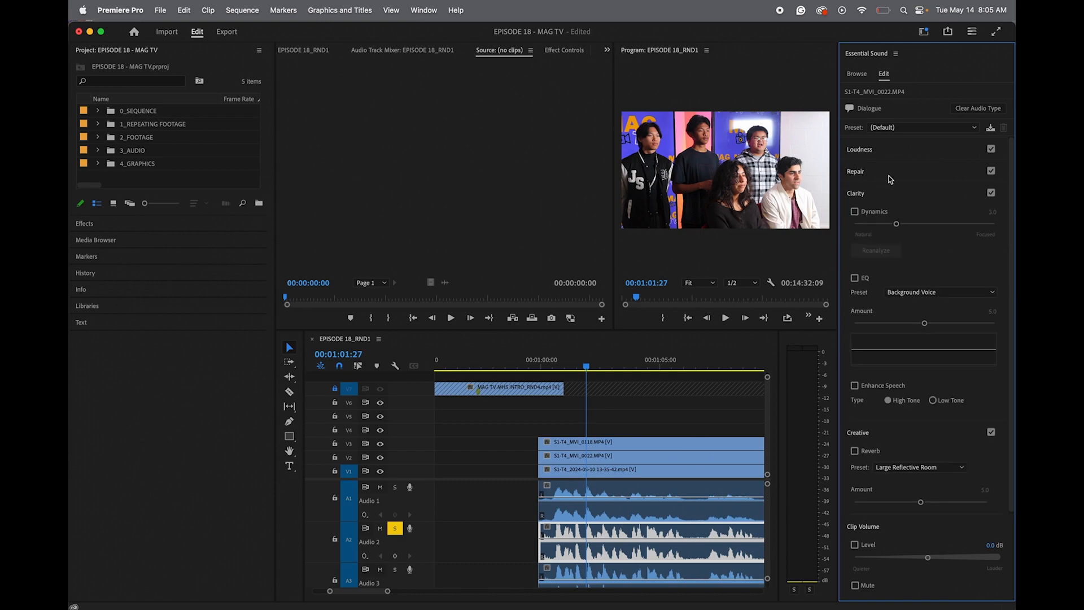
mouse_move(858, 172)
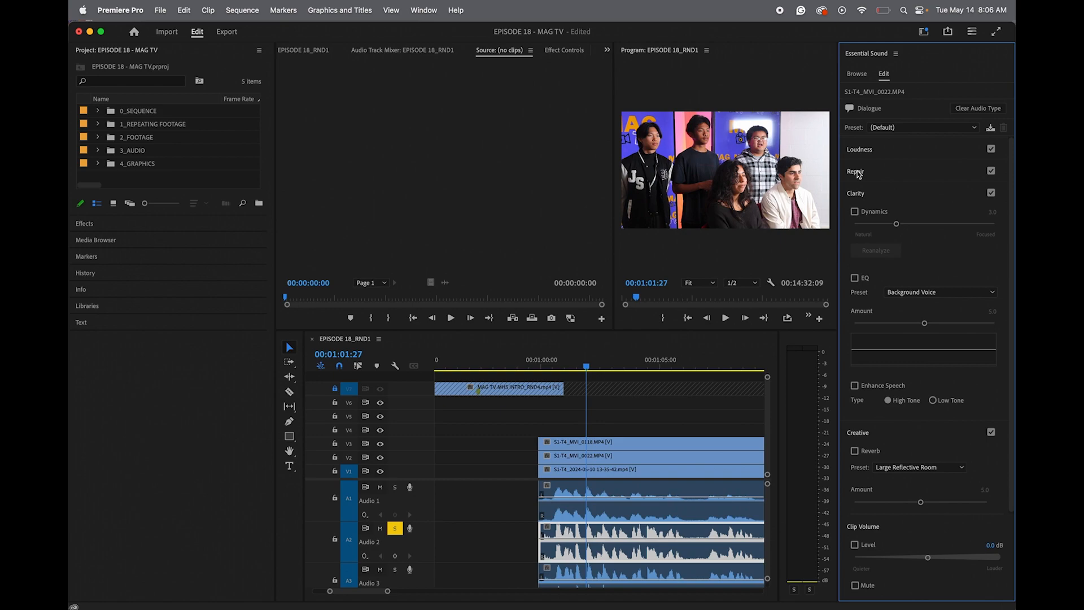
left_click(855, 171)
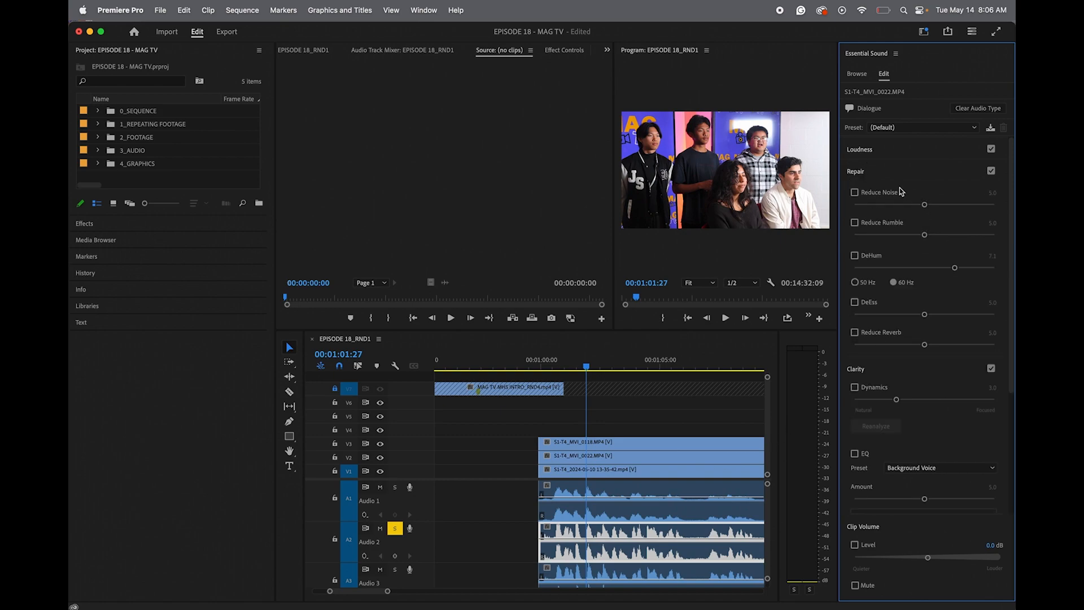
left_click(854, 192)
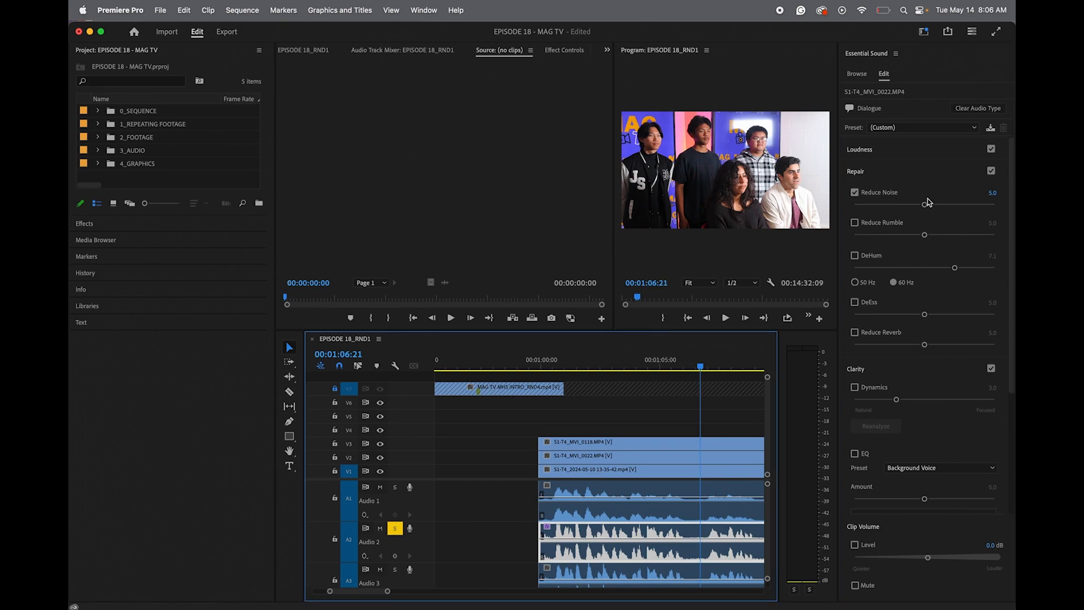
left_click_drag(923, 203, 965, 203)
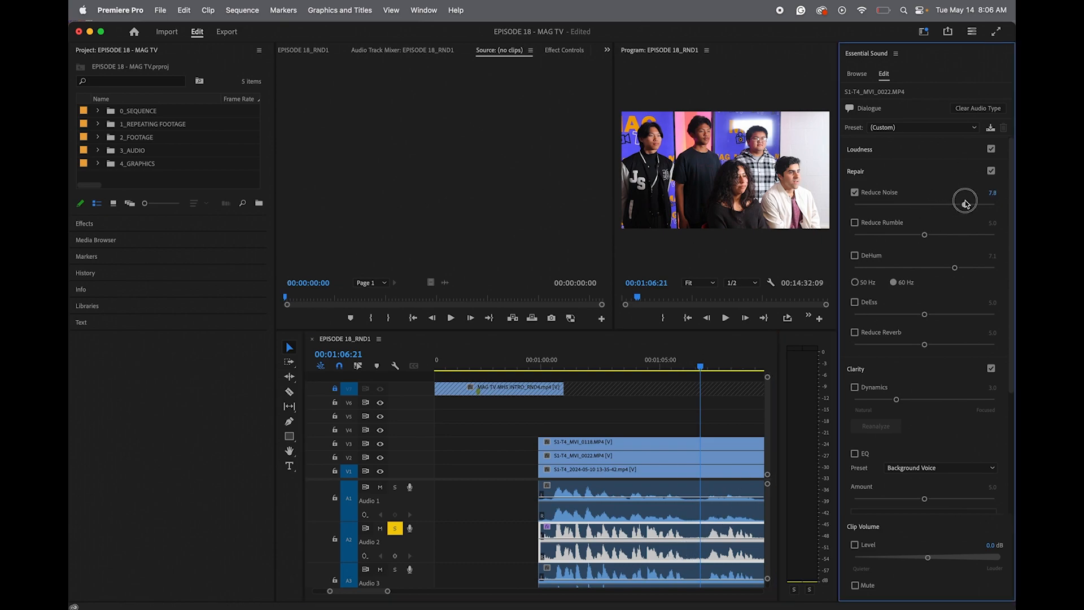
left_click_drag(965, 201, 999, 201)
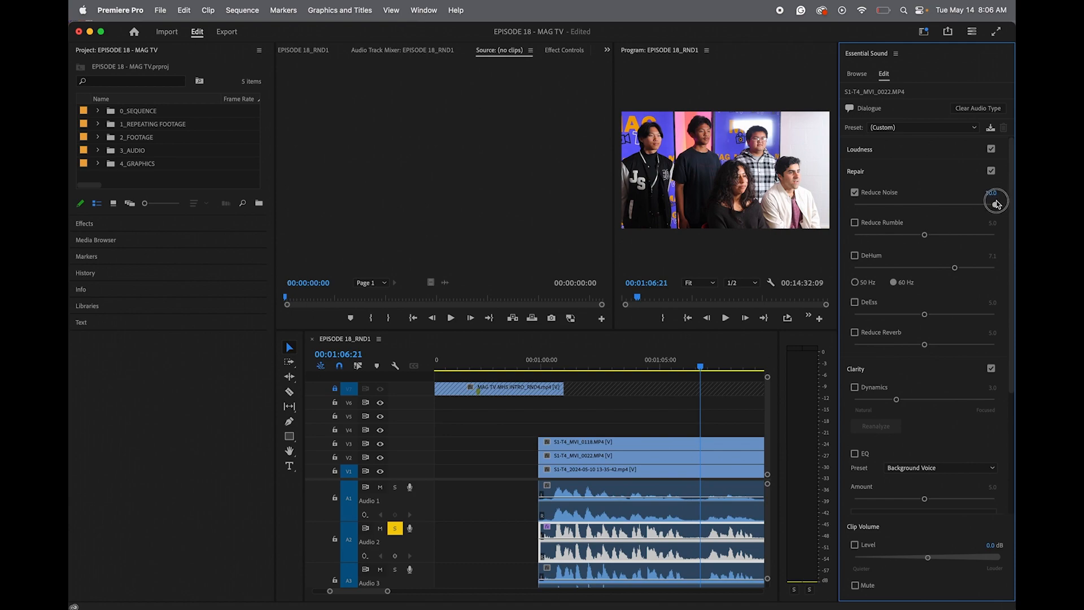
left_click_drag(992, 201, 970, 204)
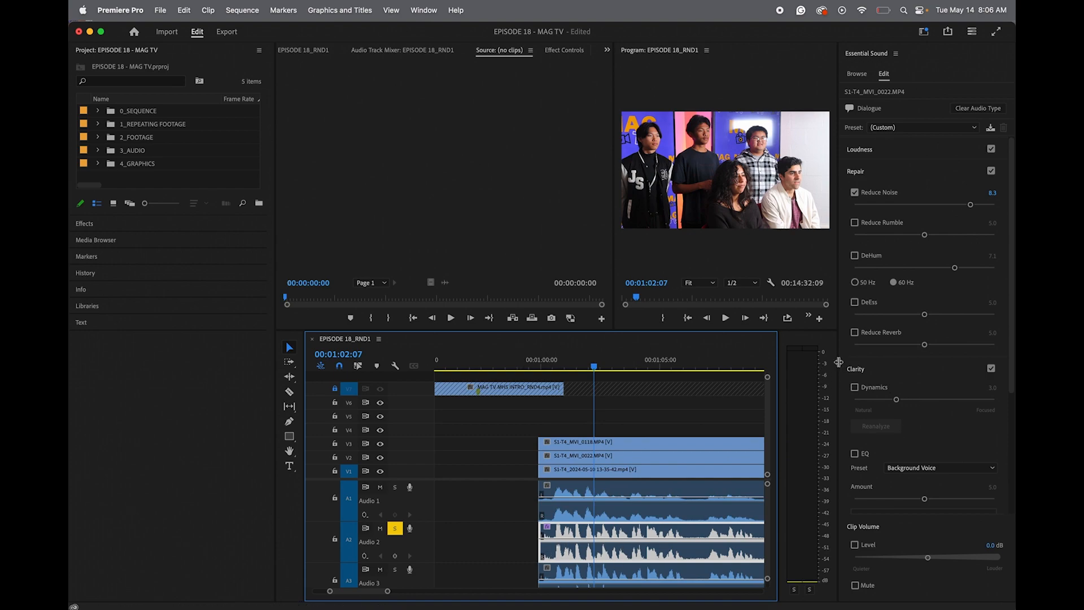
mouse_move(802, 370)
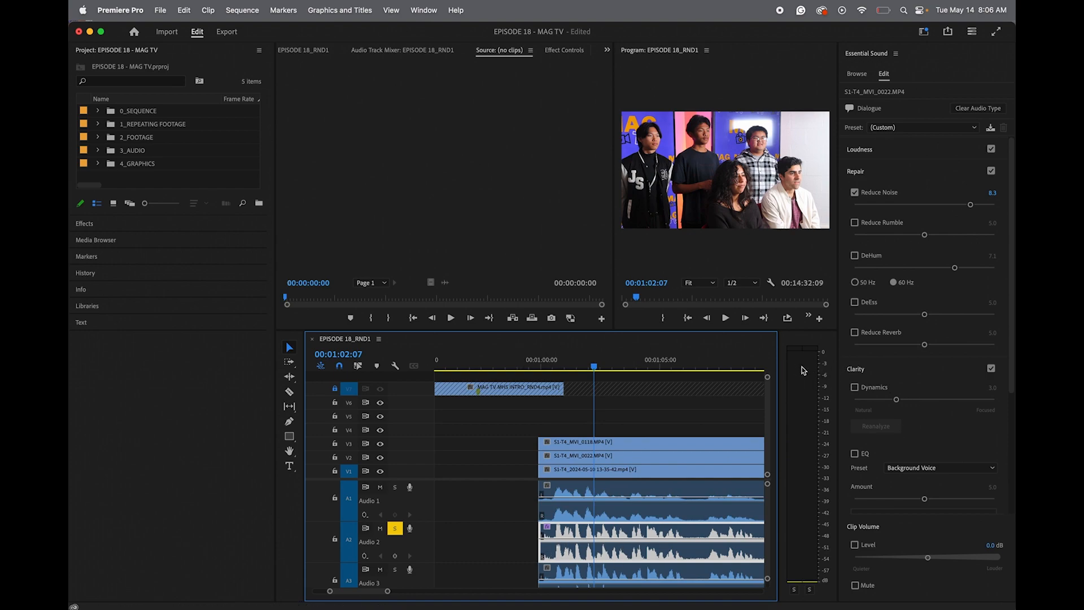
Play back the noise-reduced dialogue and return to an earlier point to review it
left_click(725, 318)
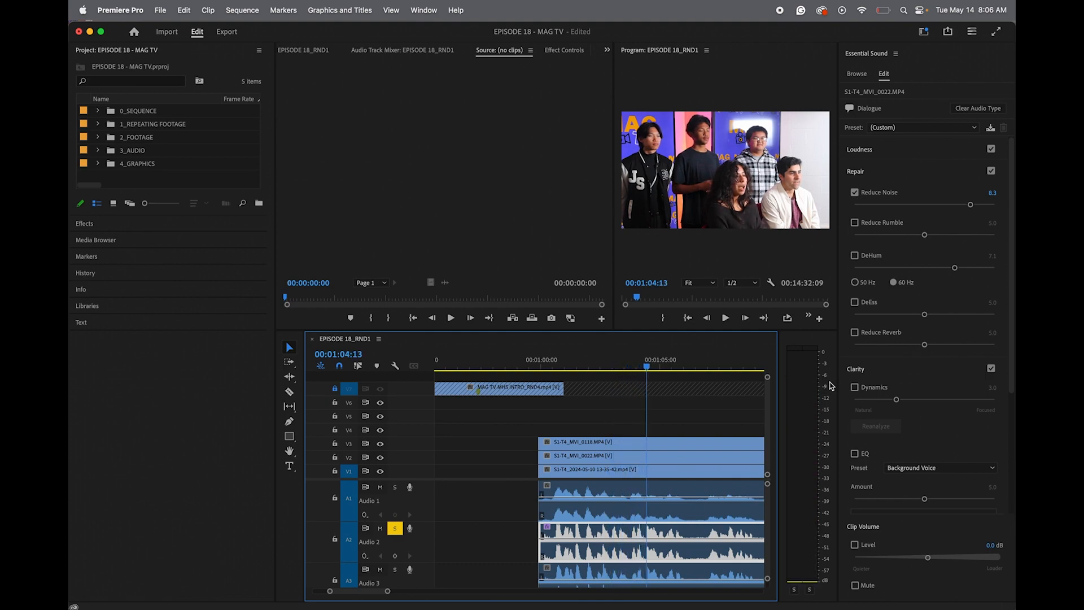
mouse_move(826, 386)
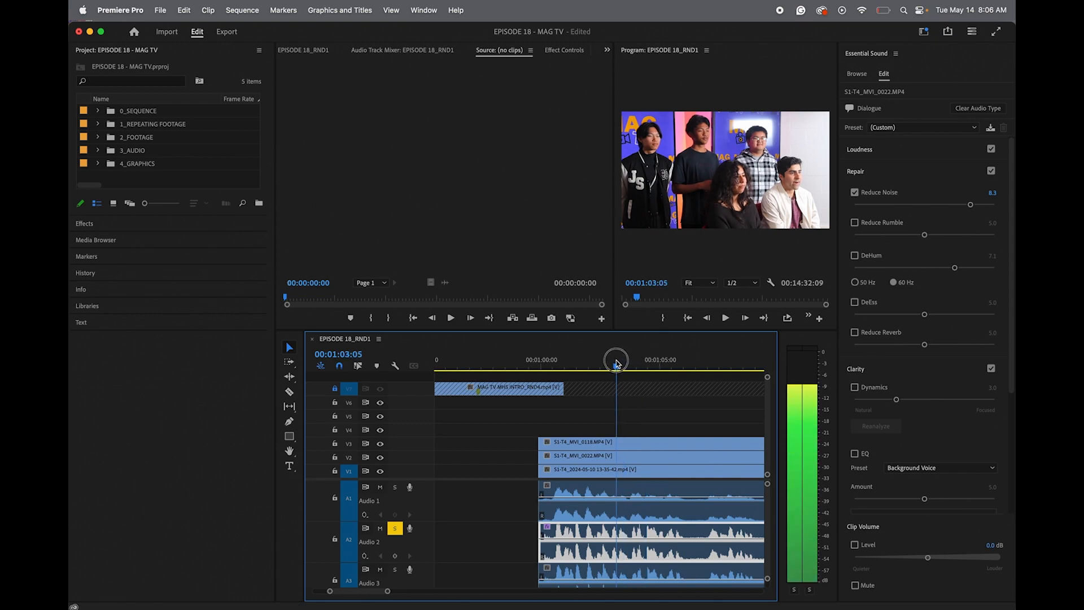
left_click_drag(615, 362, 563, 362)
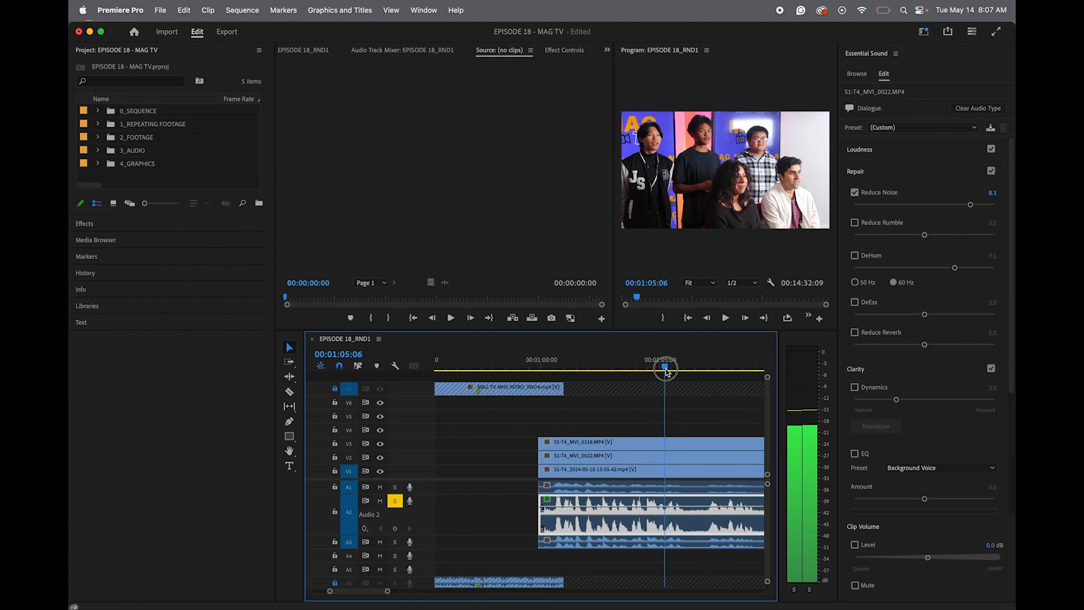
left_click(450, 317)
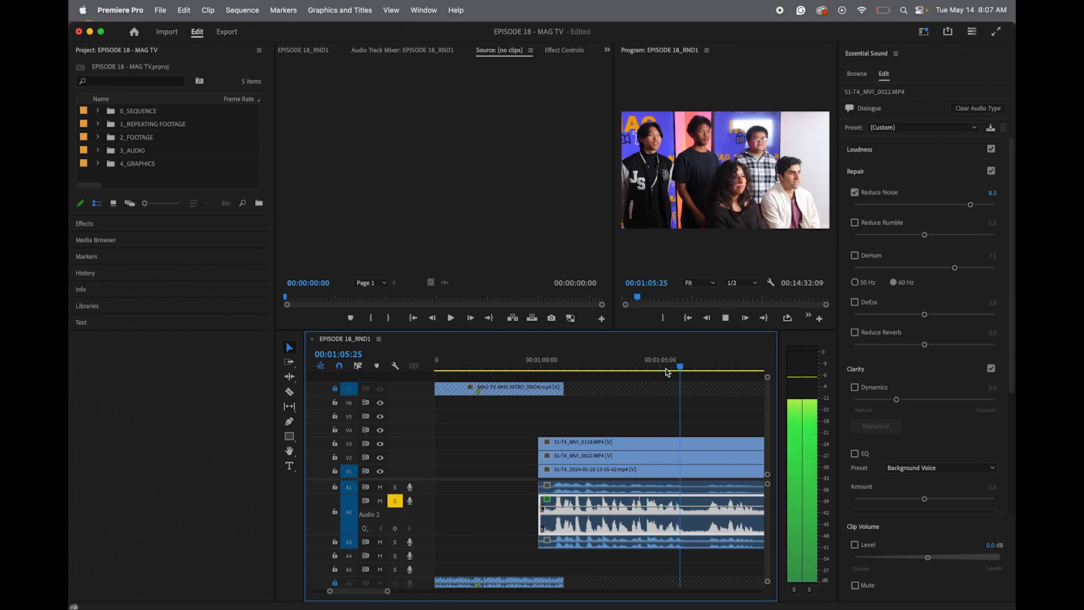
left_click_drag(681, 365, 666, 366)
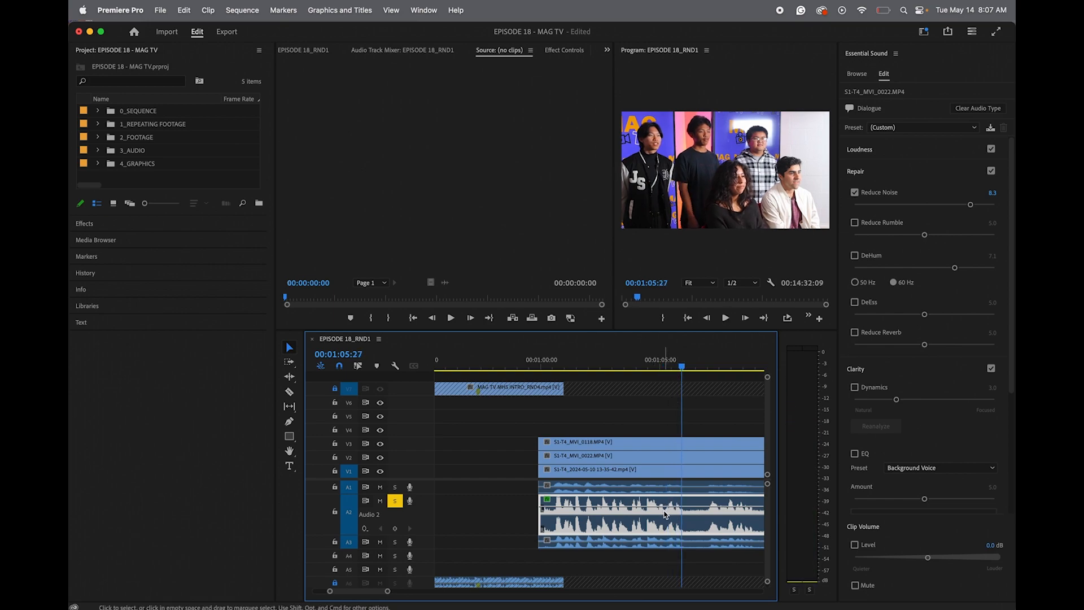
left_click(289, 392)
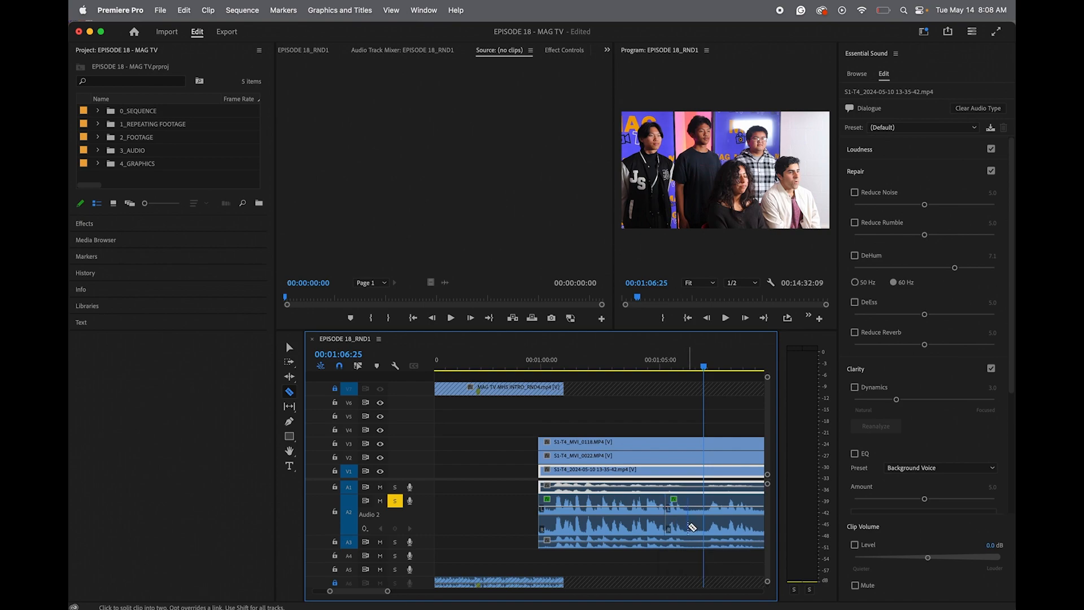
mouse_move(689, 527)
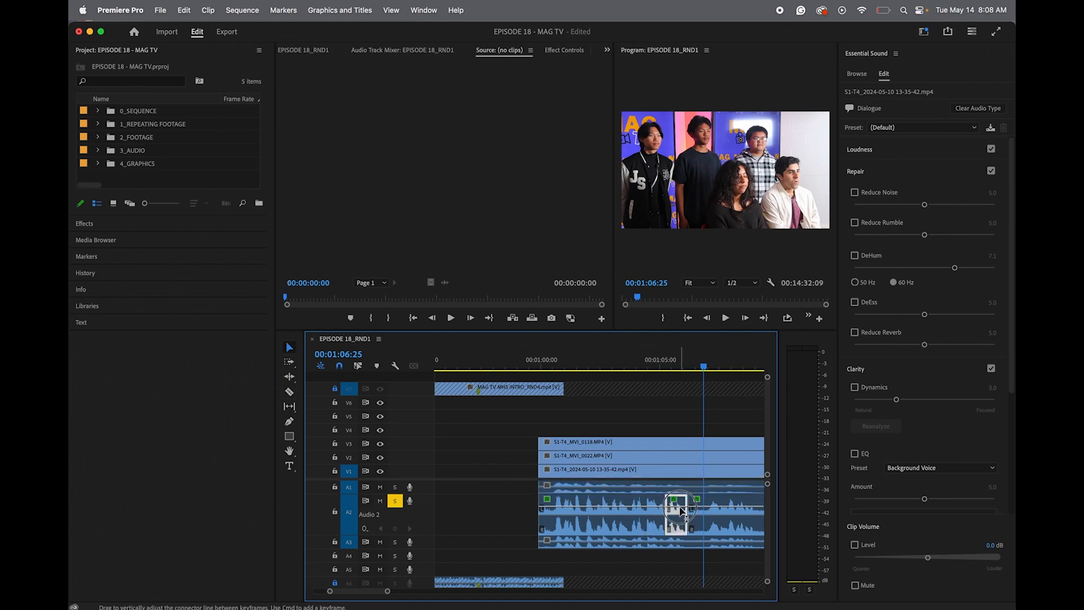
Lower the isolated word piece on Audio 2 by roughly 10 dB
left_click_drag(681, 505, 681, 501)
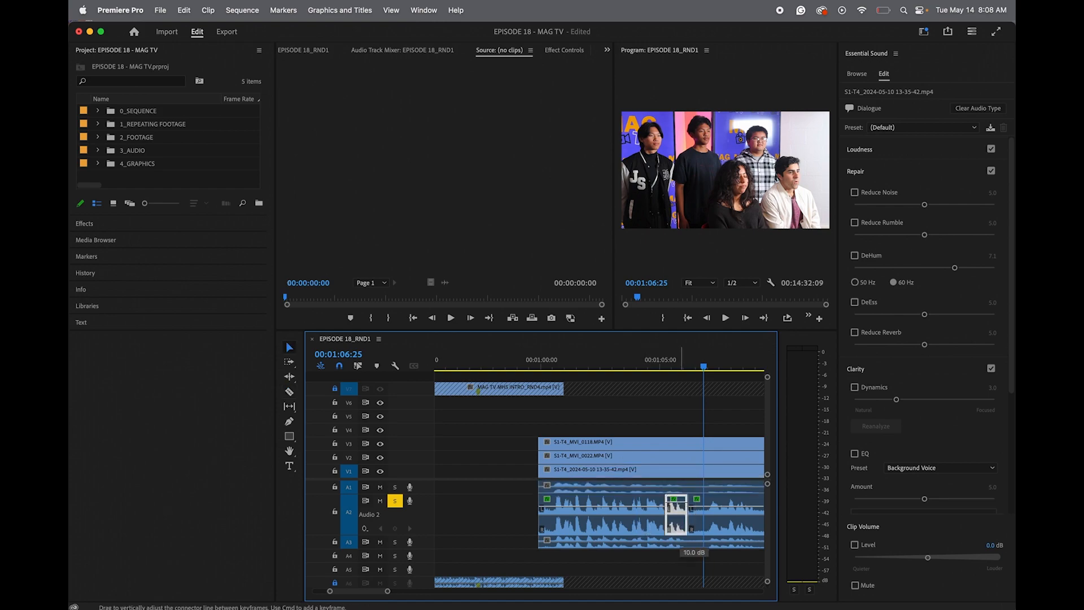
left_click(855, 191)
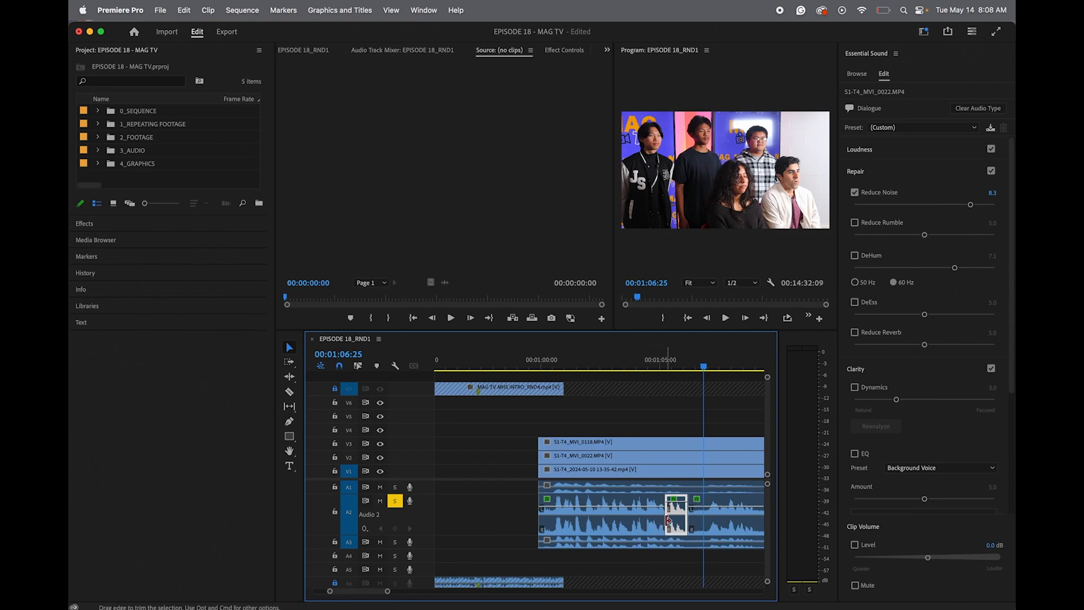
Apply default crossfades at both cuts around the word piece, the first shortened to 10 frames
right_click(692, 499)
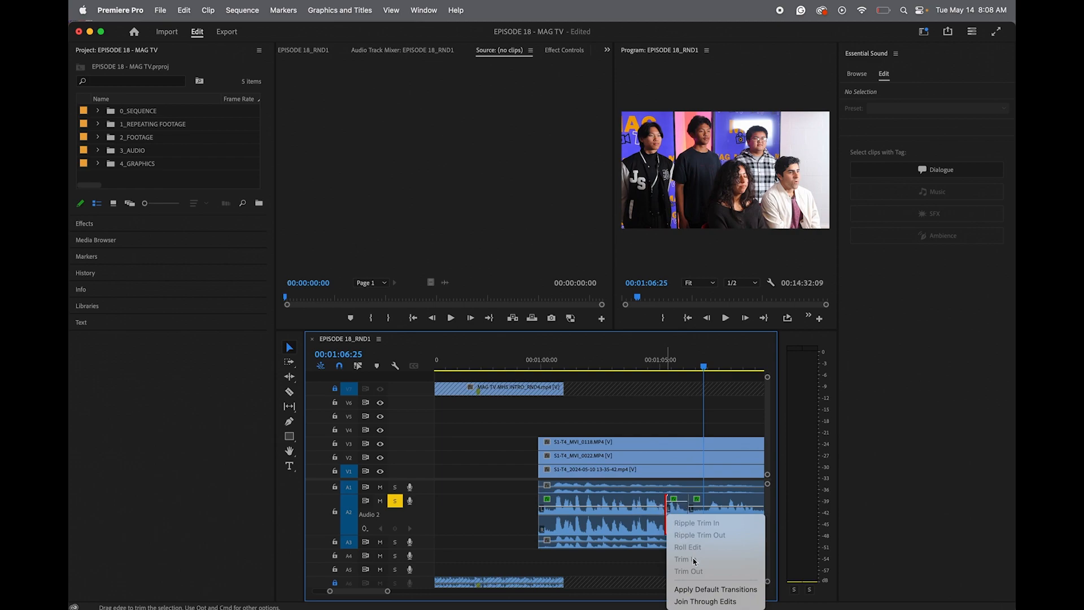
mouse_move(716, 590)
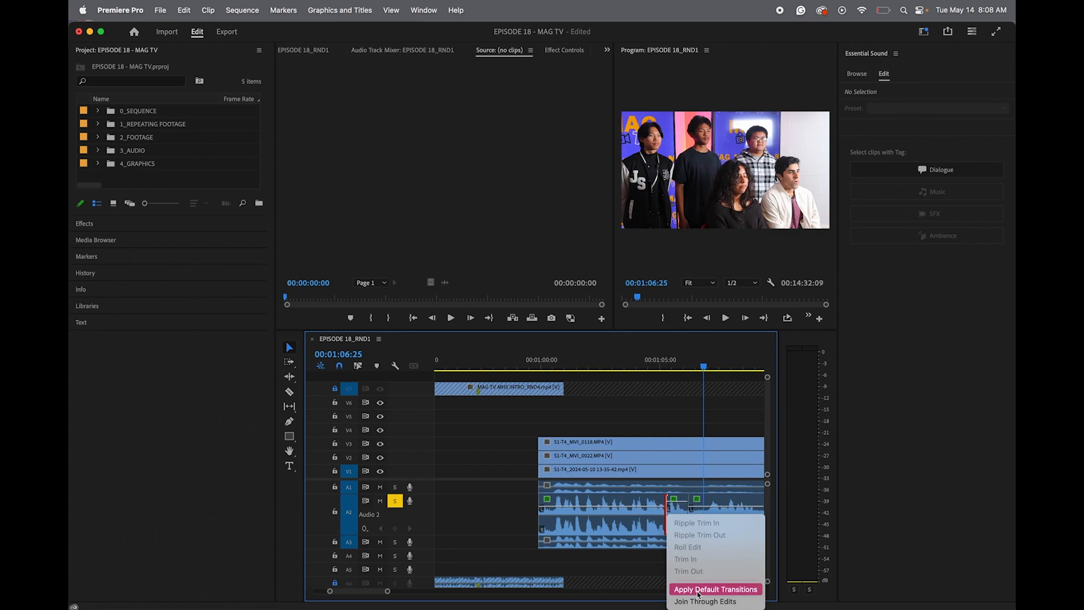
left_click(715, 589)
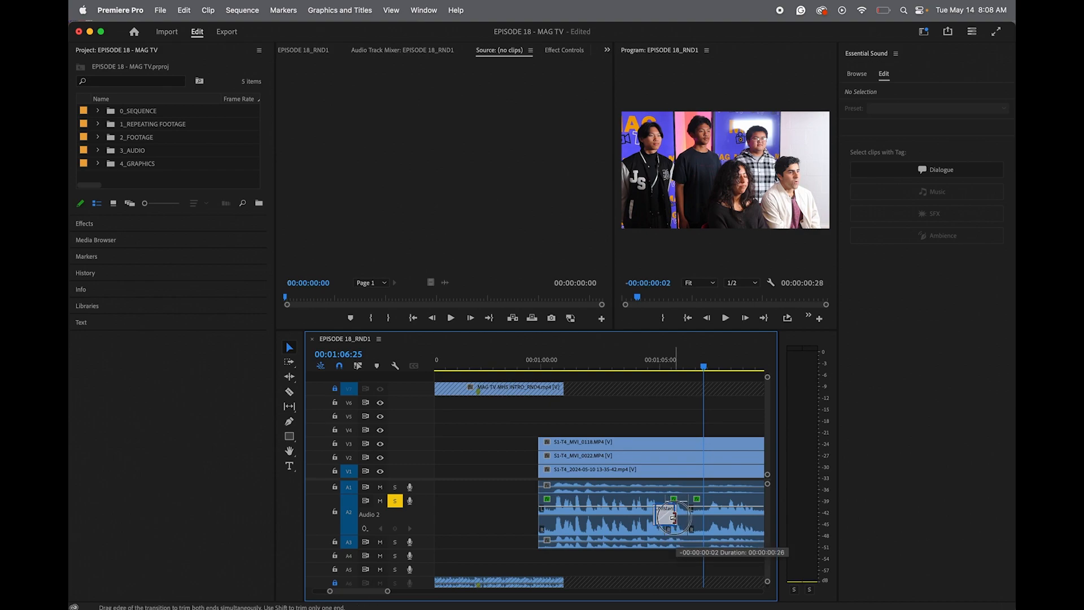
left_click_drag(674, 518, 667, 518)
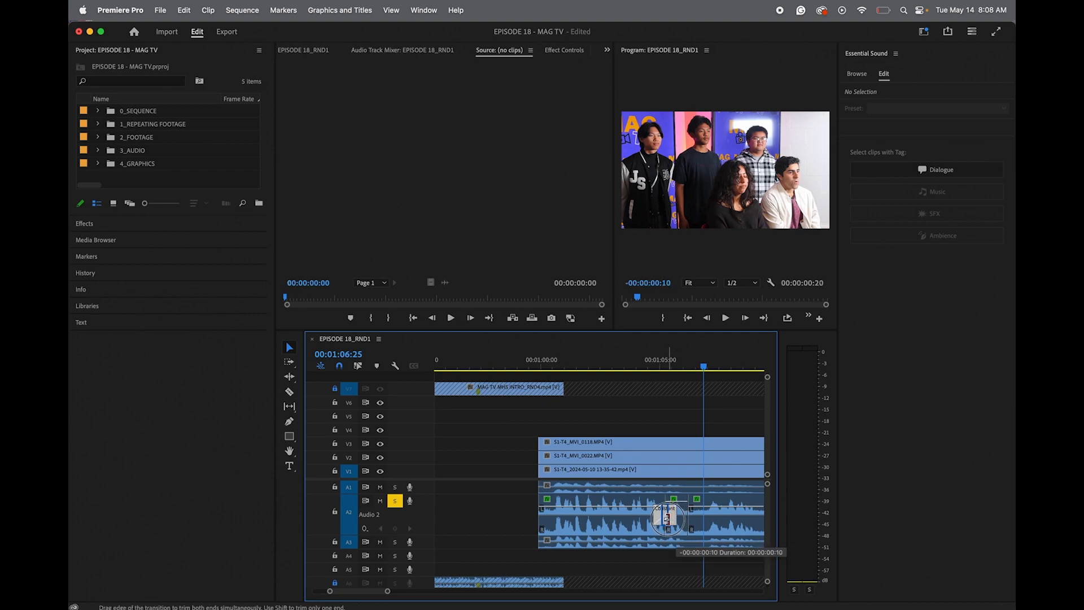
right_click(688, 515)
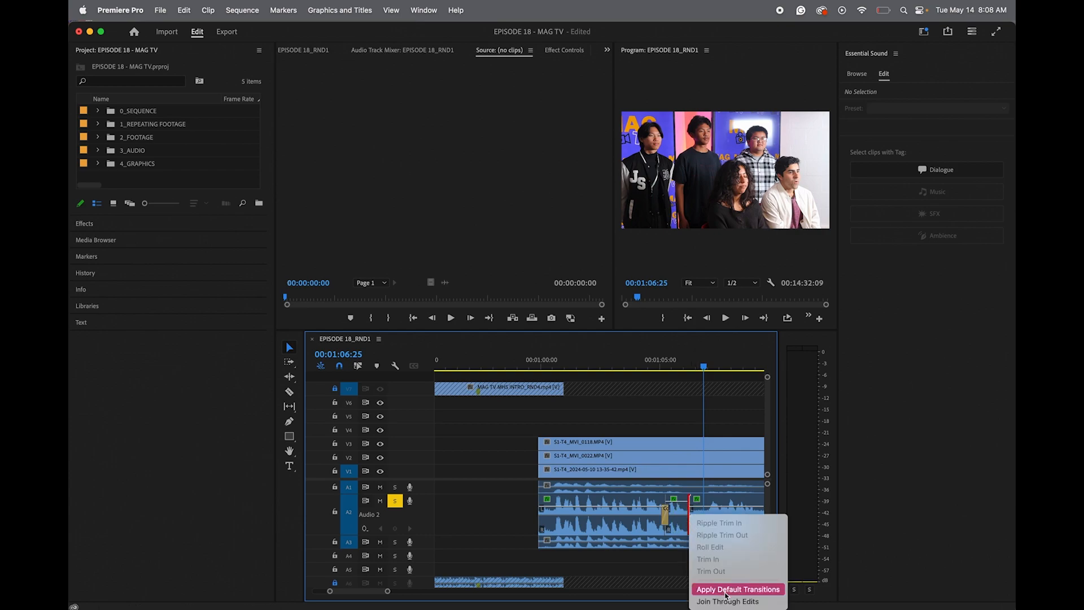
left_click(737, 590)
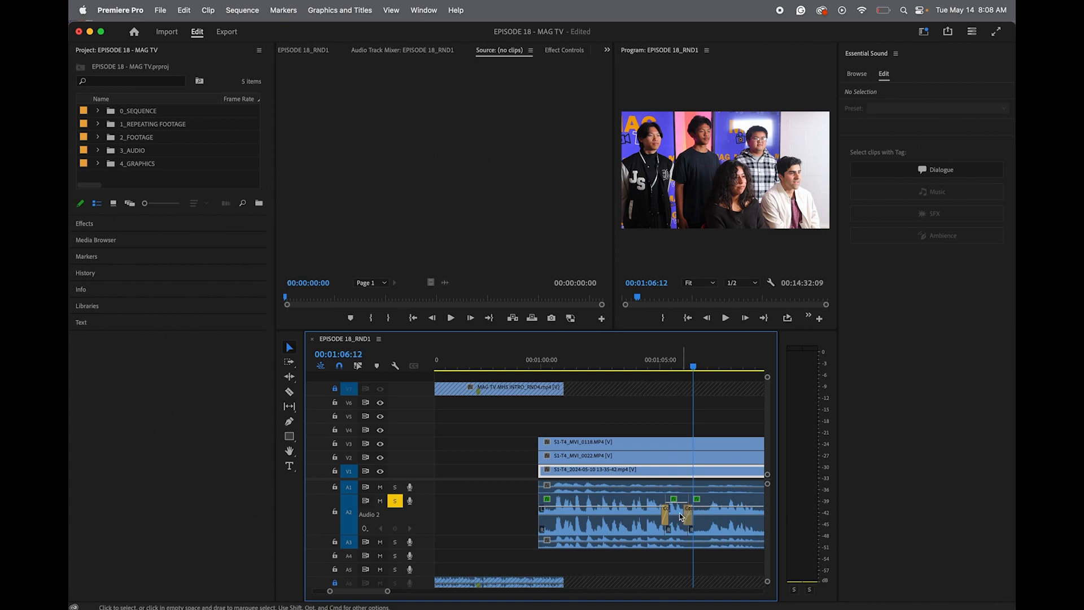
Enable Clip Volume Level on the short dialogue piece and adjust its level
left_click(677, 514)
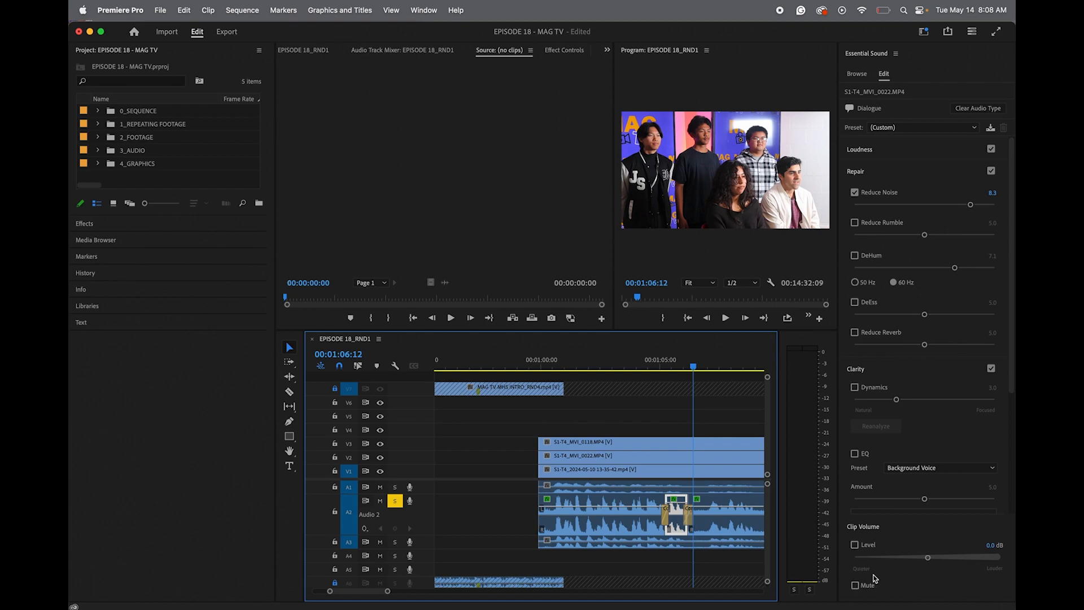
left_click(855, 544)
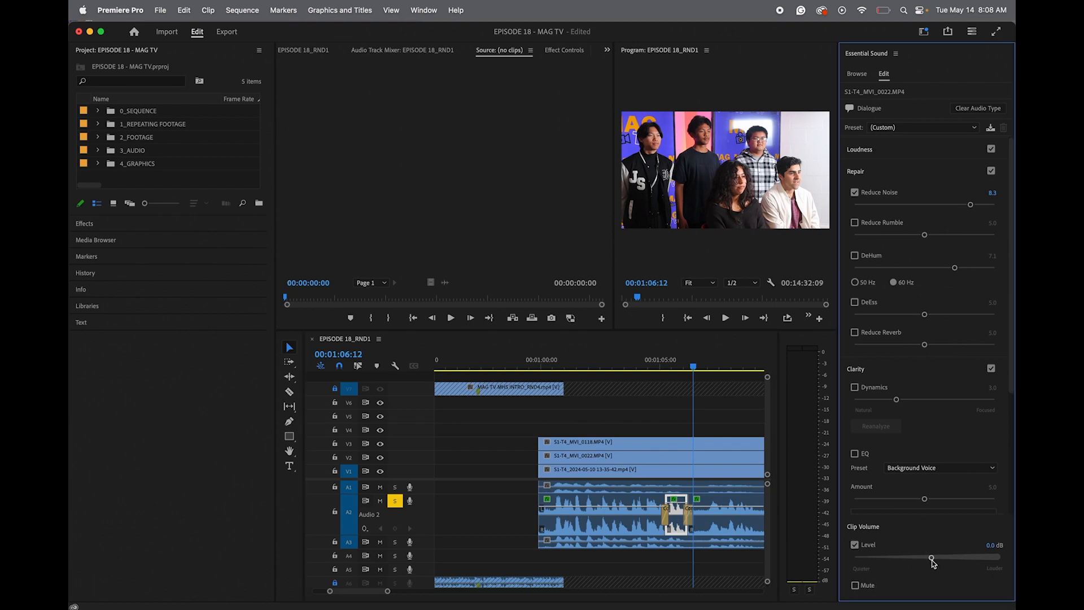
left_click_drag(931, 556, 935, 556)
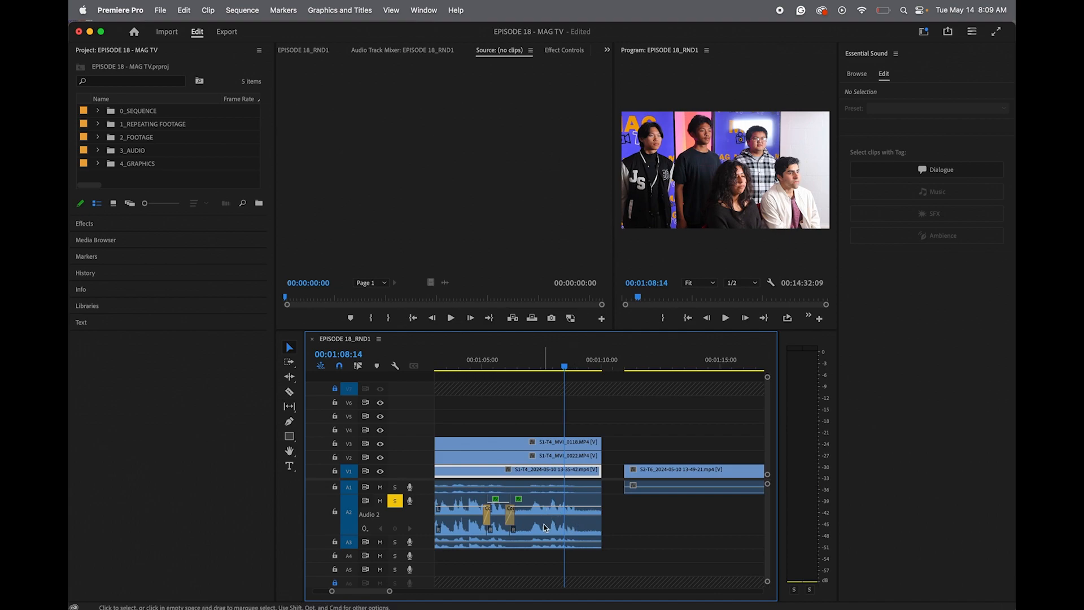
Razor out the unwanted word on Audio 2 near 1:07 and park the playhead past the cut
left_click(289, 392)
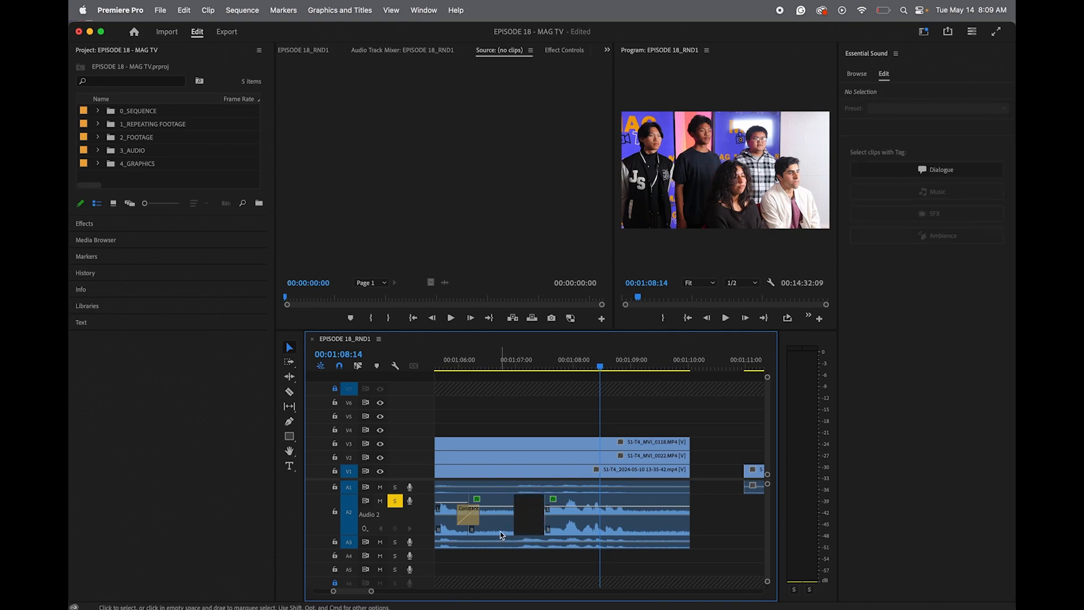
left_click(491, 514)
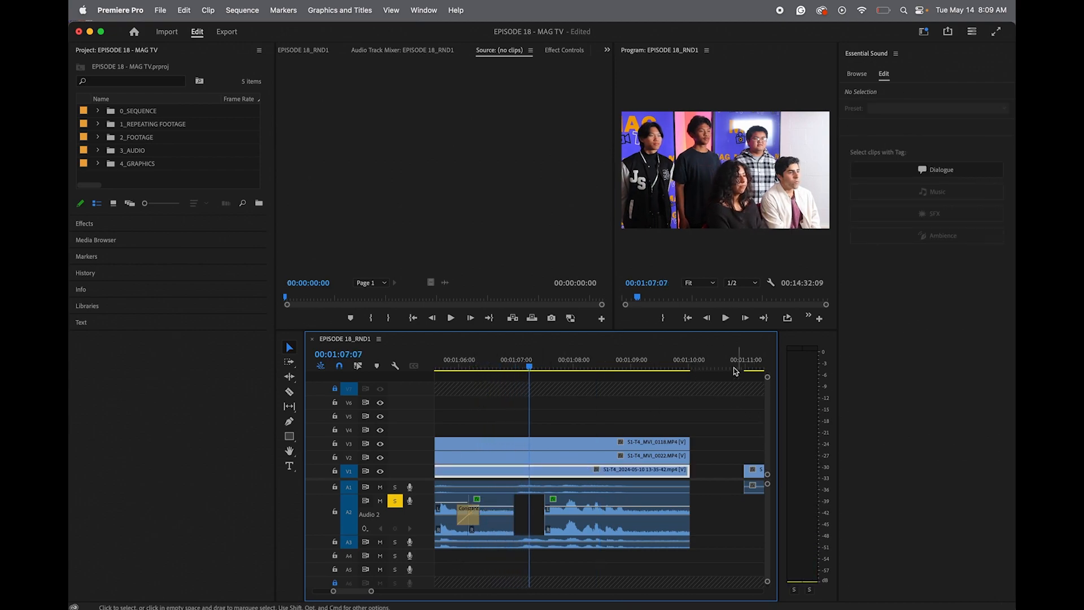
left_click(712, 359)
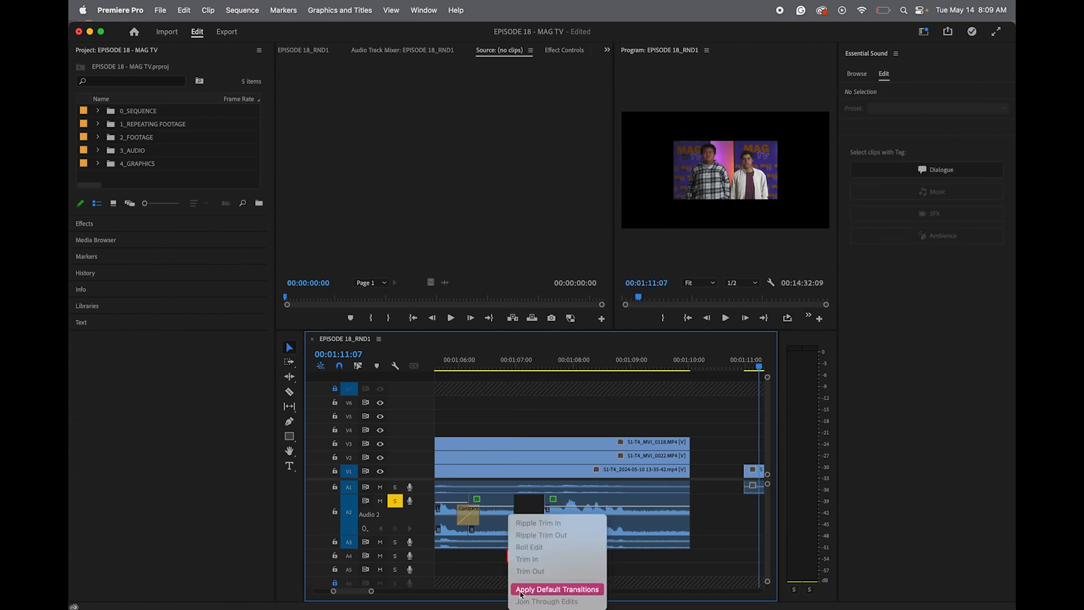
Apply default crossfades at both edges of the 1:07 gap and adjust the end one's length
left_click(556, 589)
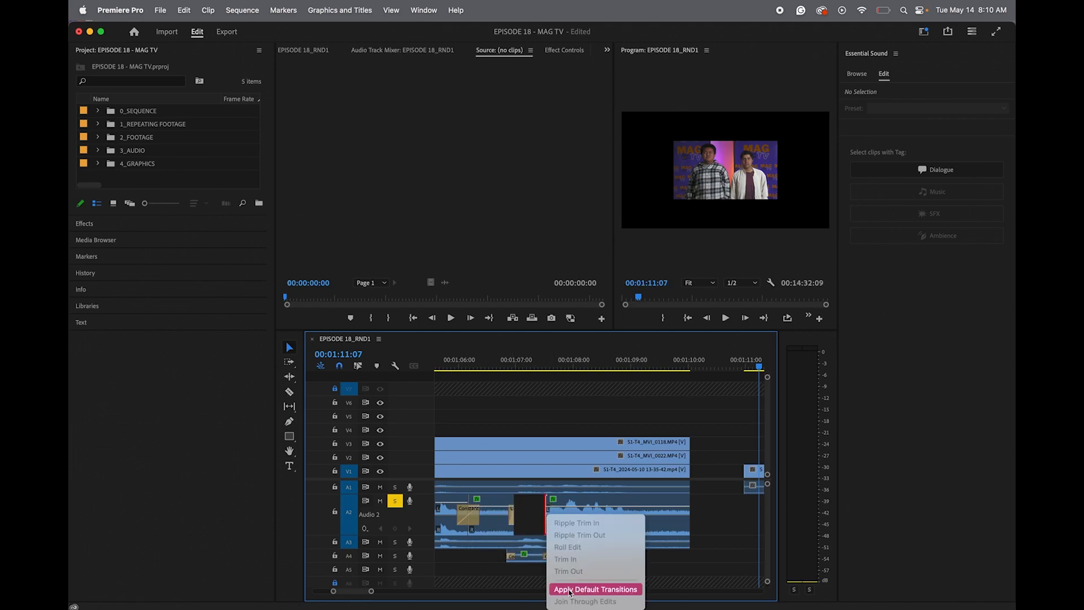
left_click(595, 589)
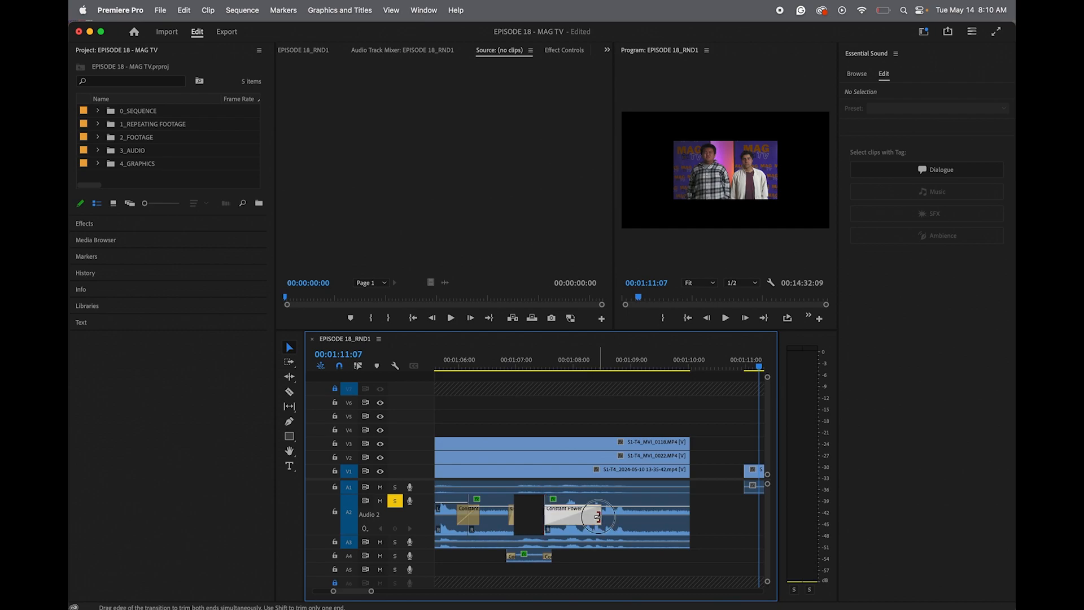
left_click_drag(598, 516, 553, 516)
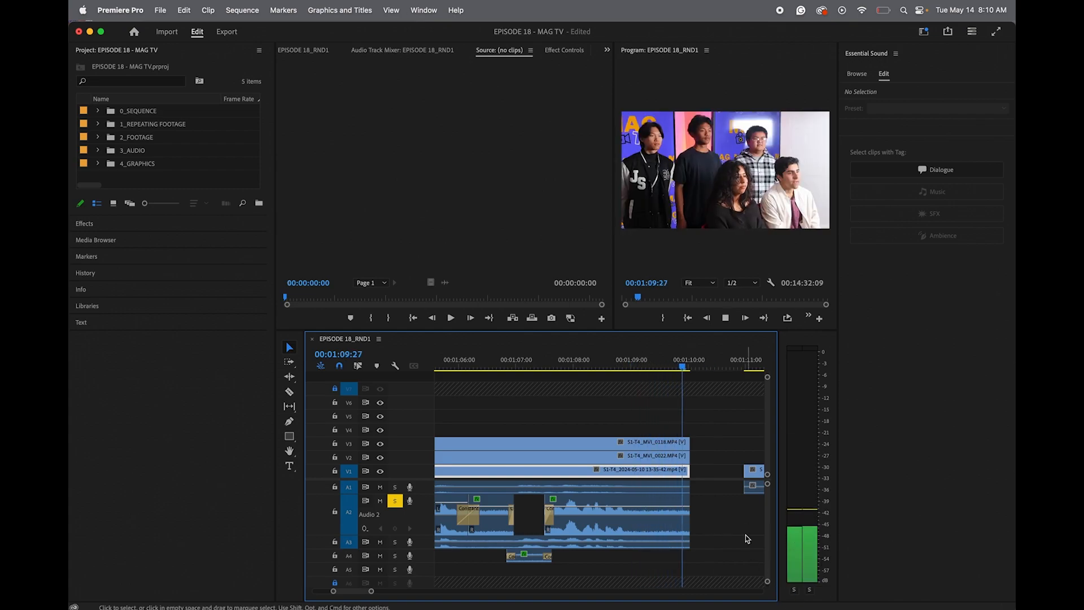
Review the repaired section around 1:06 and turn off solo on Audio 2 for full-mix playback
left_click(535, 359)
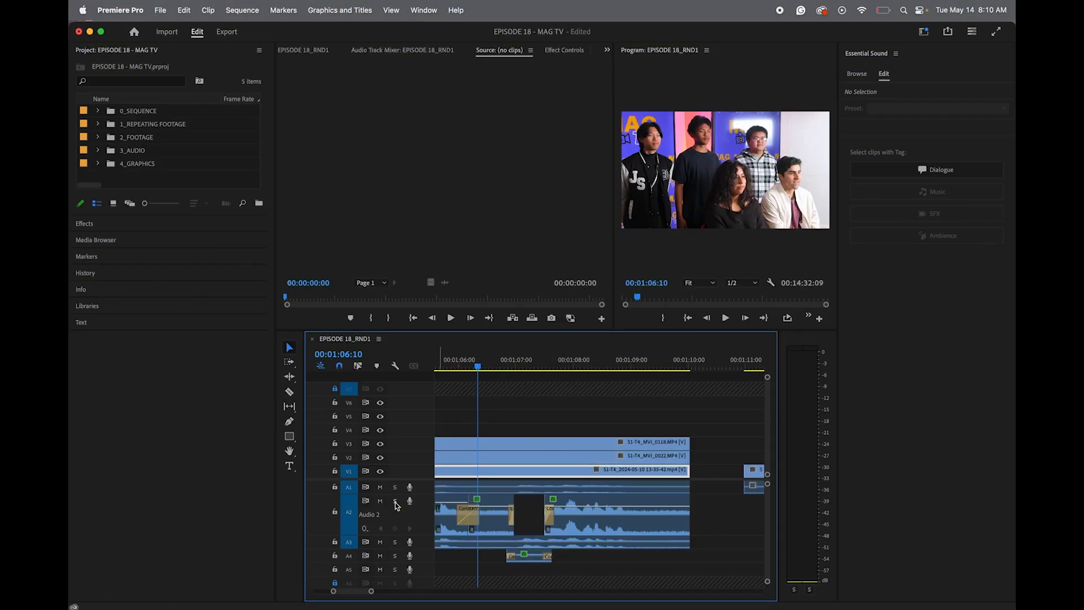
left_click(395, 500)
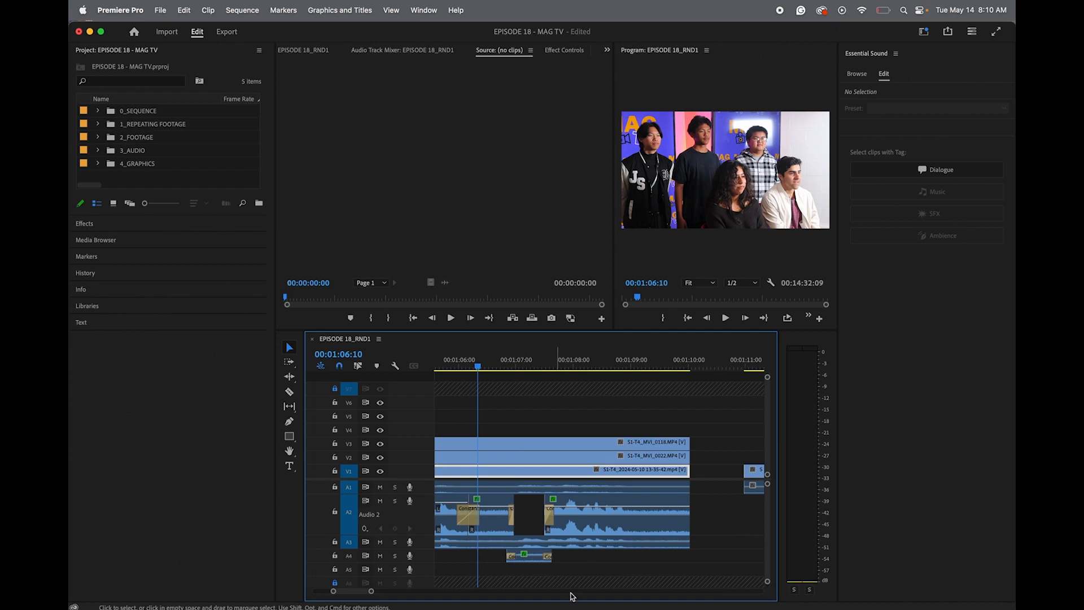
mouse_move(591, 560)
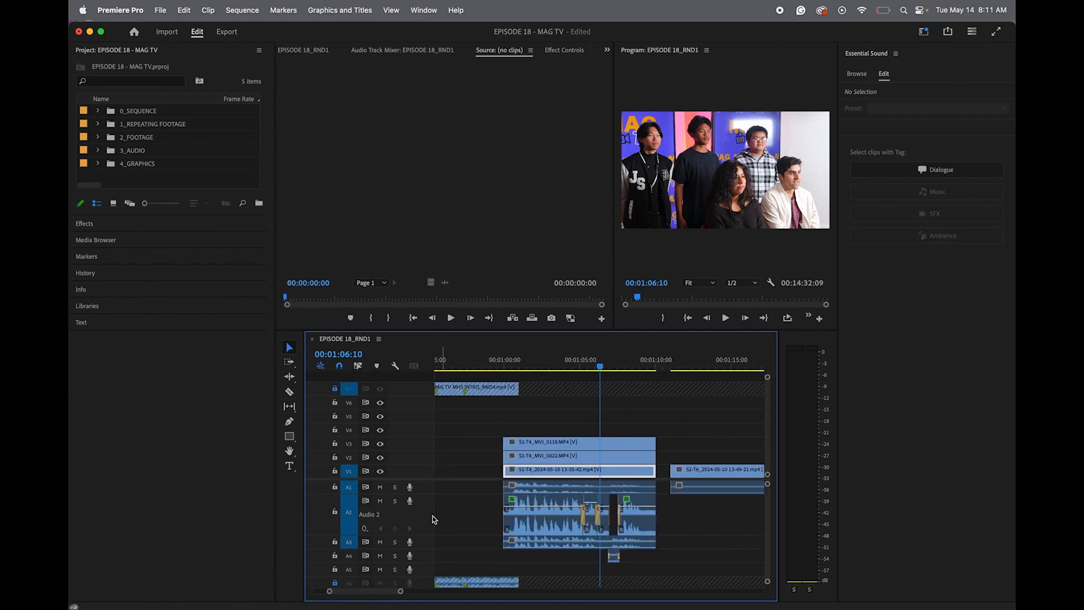
Apply default crossfade transitions to the remaining two cut points on A2
right_click(505, 517)
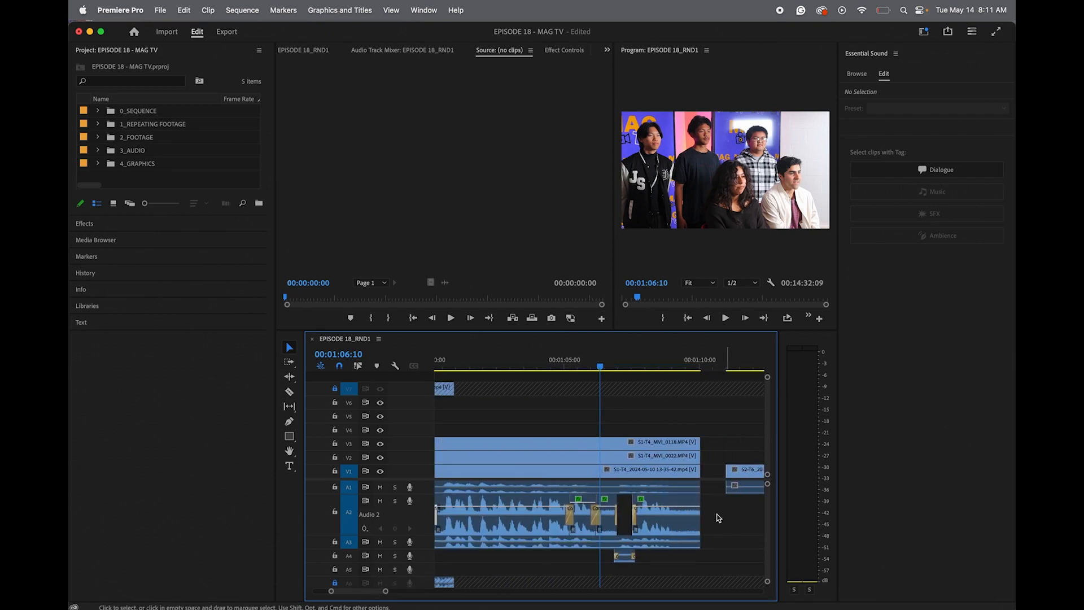
right_click(700, 518)
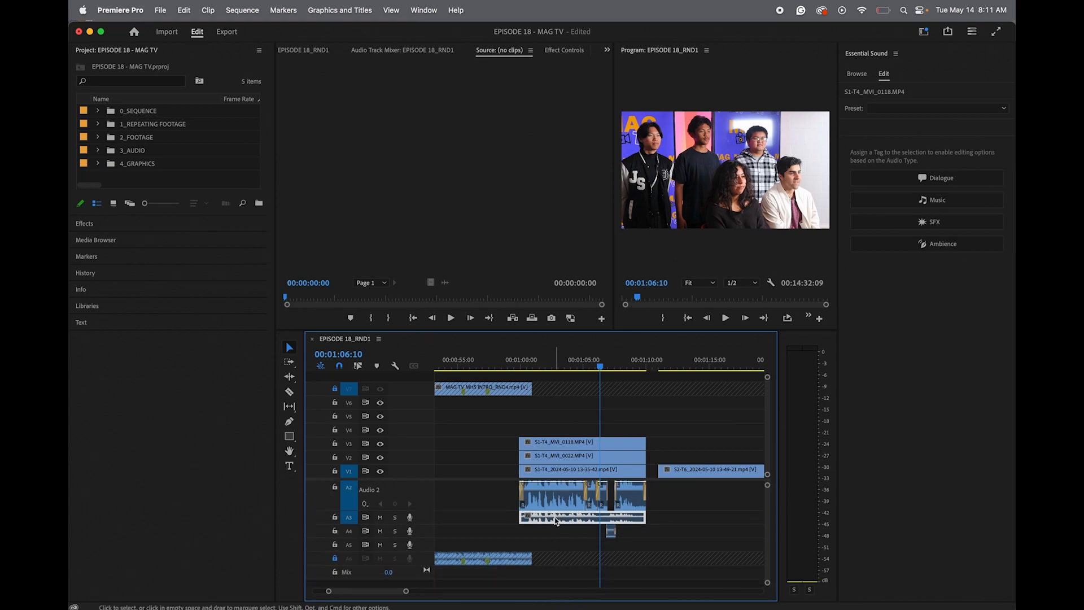
mouse_move(549, 582)
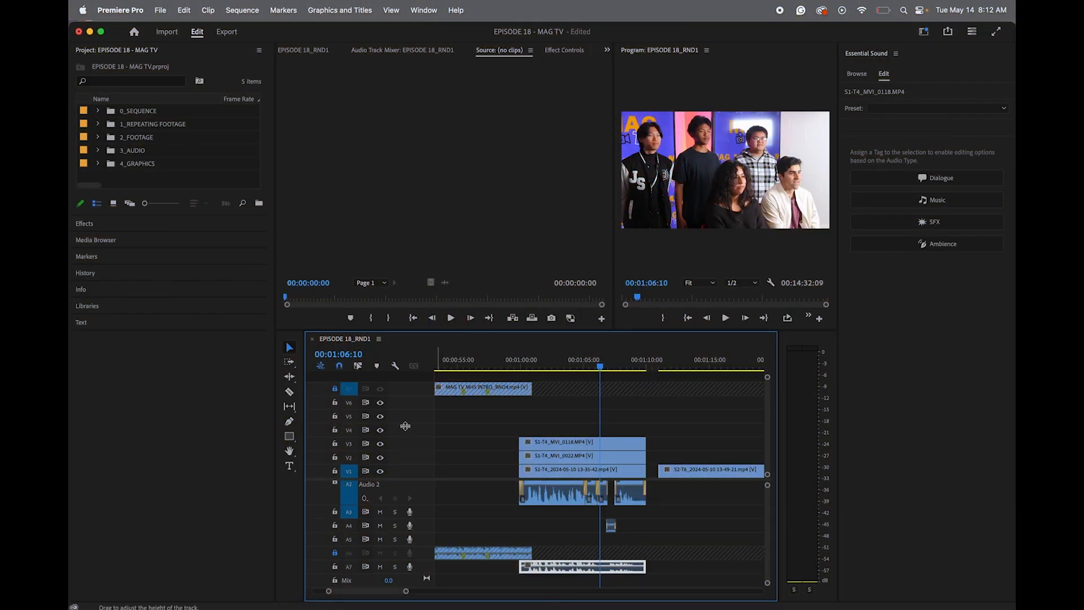
Remove all empty video and audio tracks via Delete Tracks, leaving a compact timeline
right_click(406, 426)
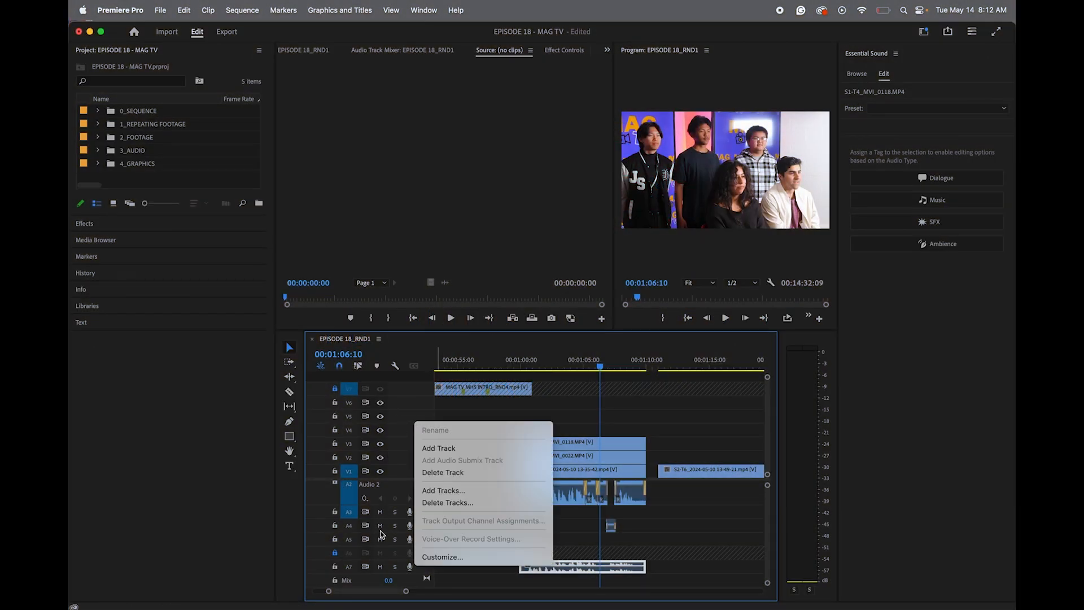
mouse_move(443, 514)
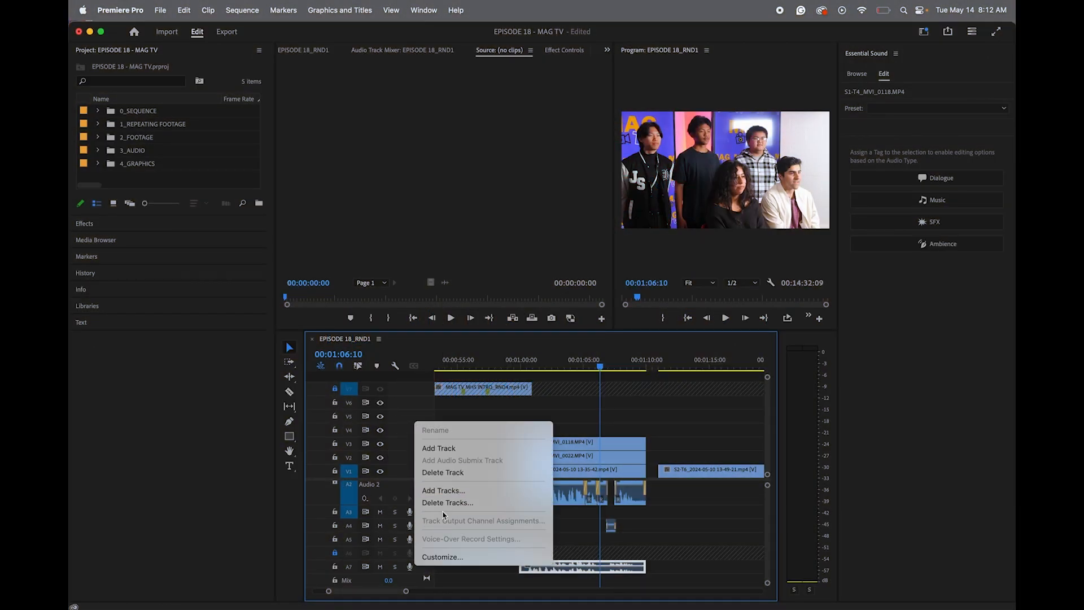
left_click(447, 501)
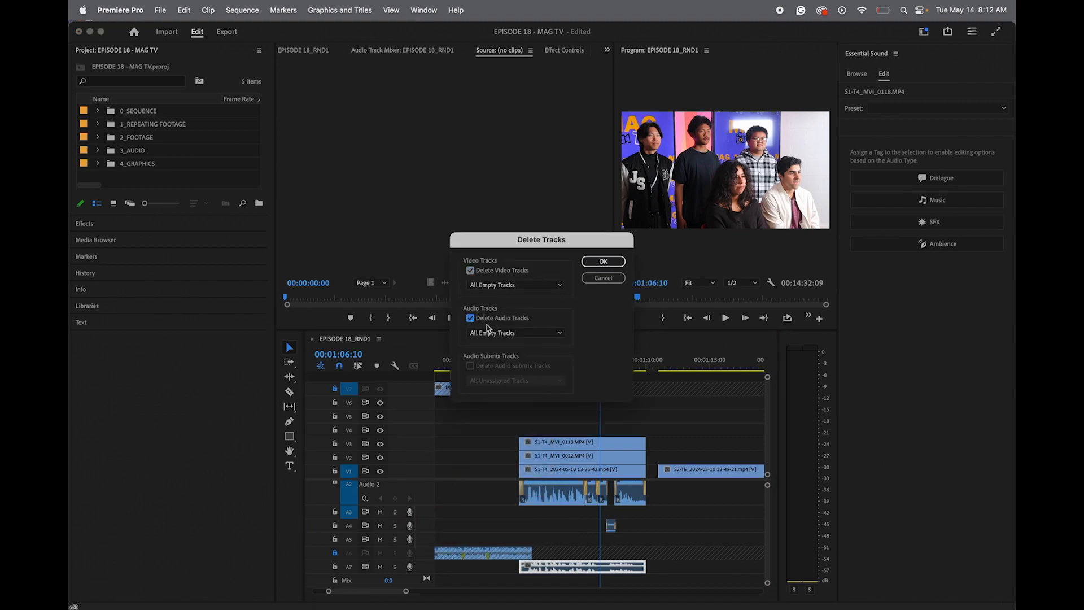
left_click(602, 261)
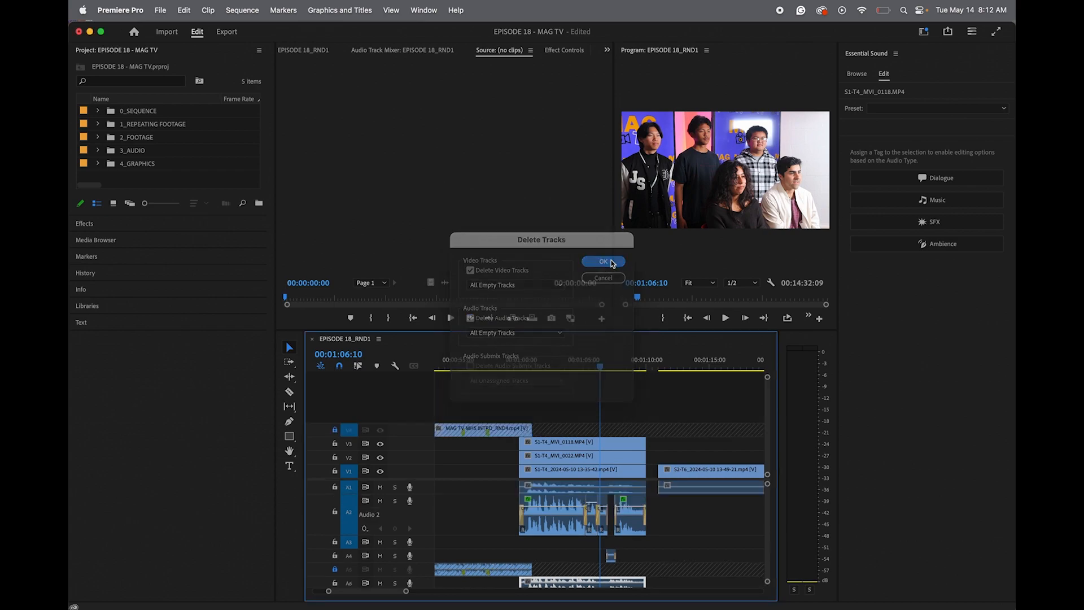
left_click(601, 261)
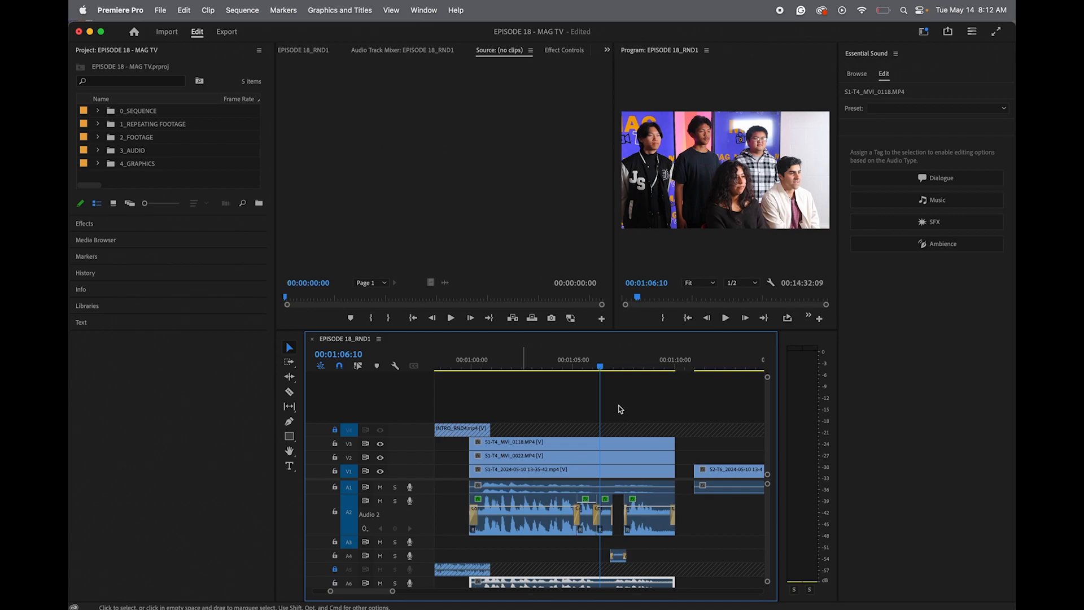
mouse_move(946, 52)
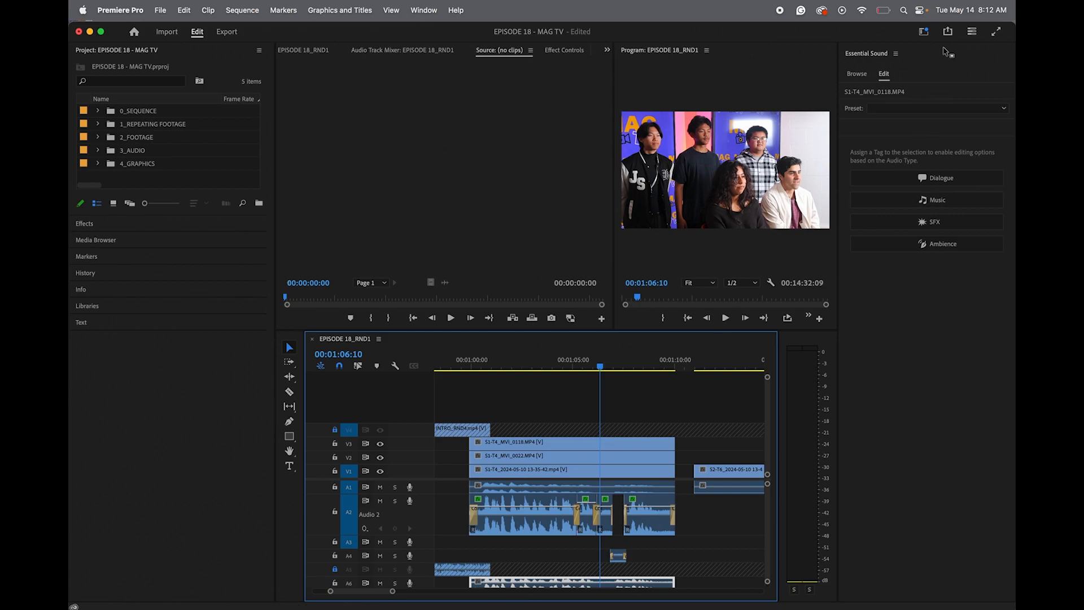